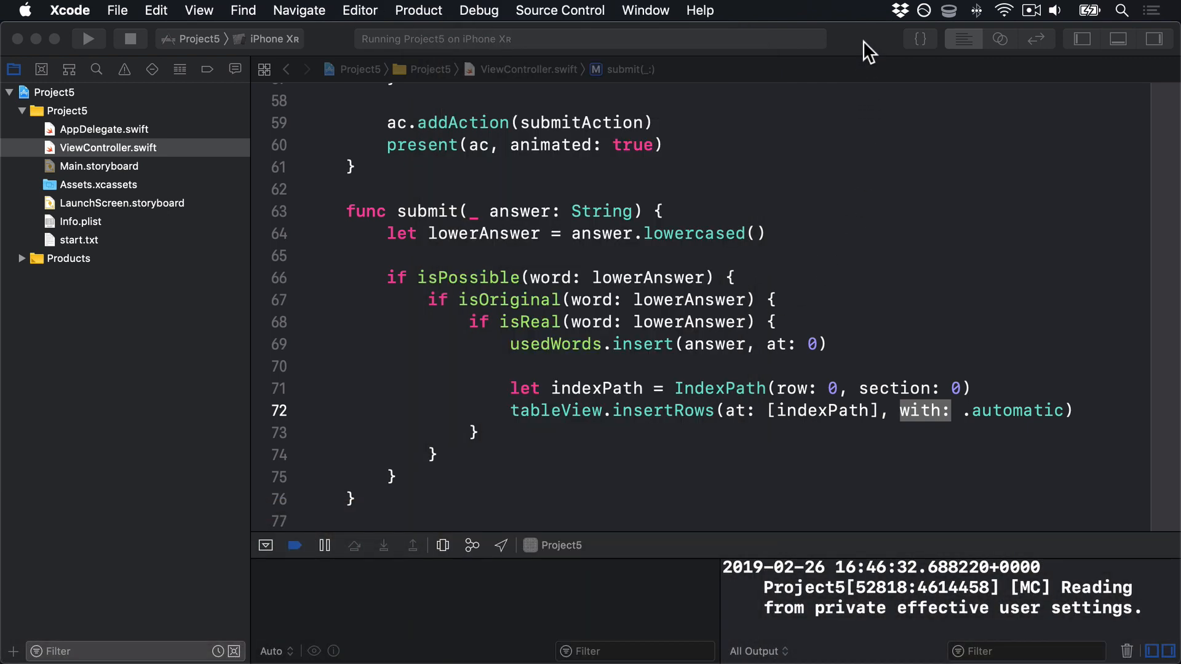
# Replace isOriginal's placeholder true with !usedWords.contains(word).
pyautogui.scroll(-3)
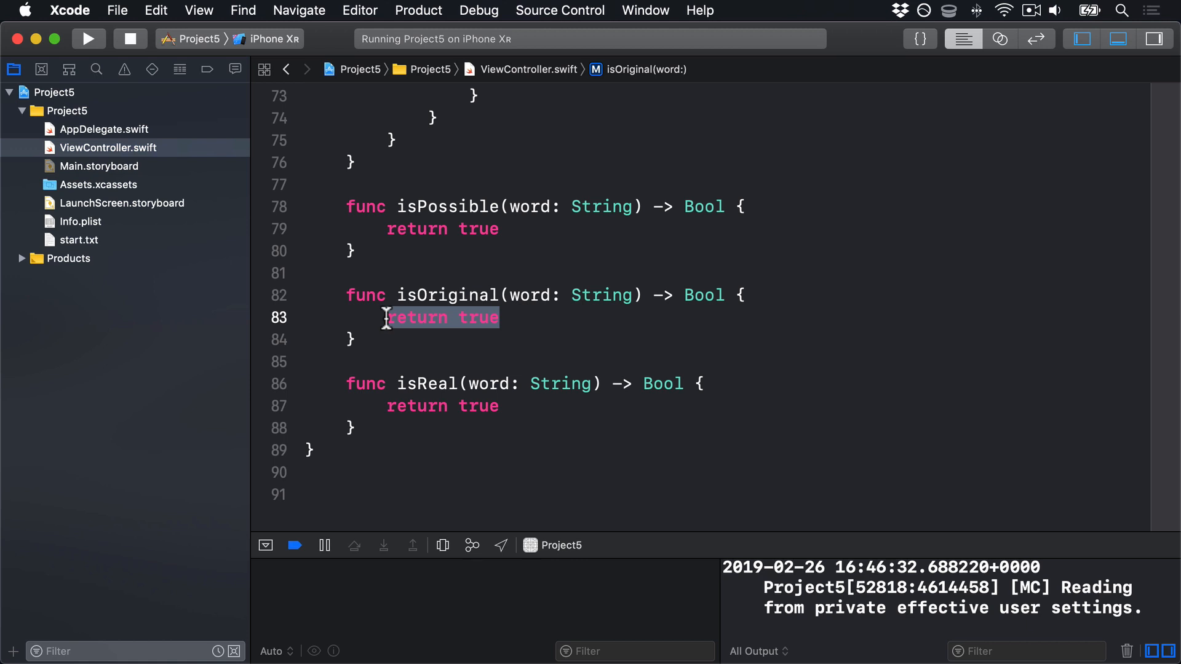
pyautogui.doubleClick(598, 294)
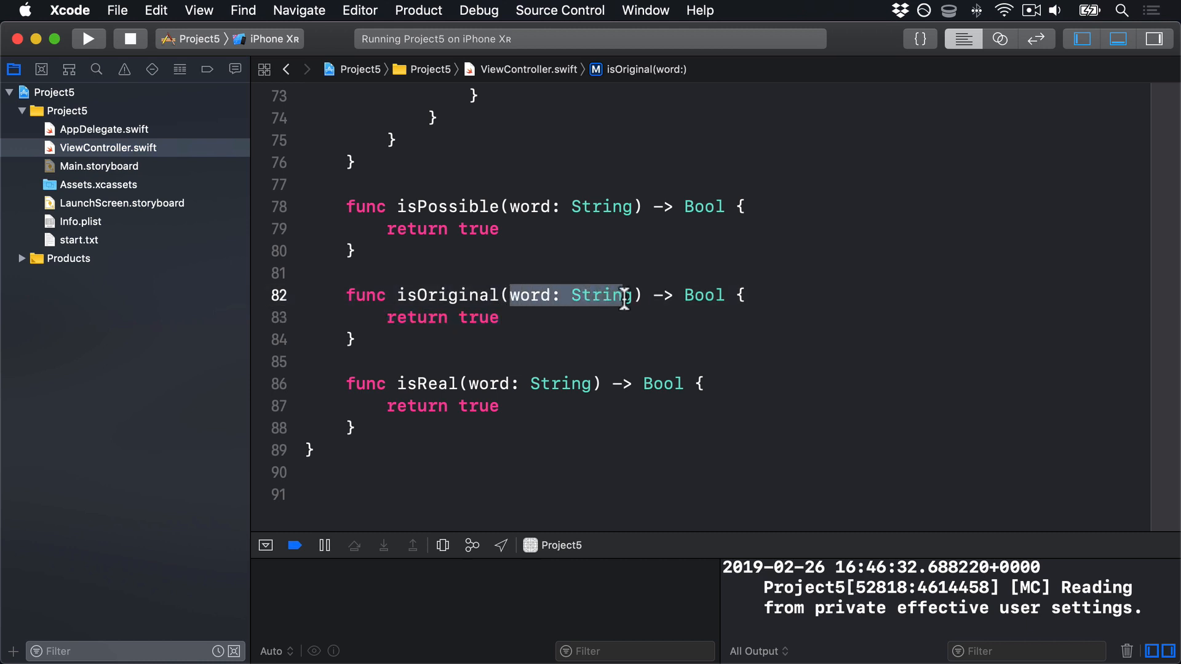
pyautogui.doubleClick(702, 294)
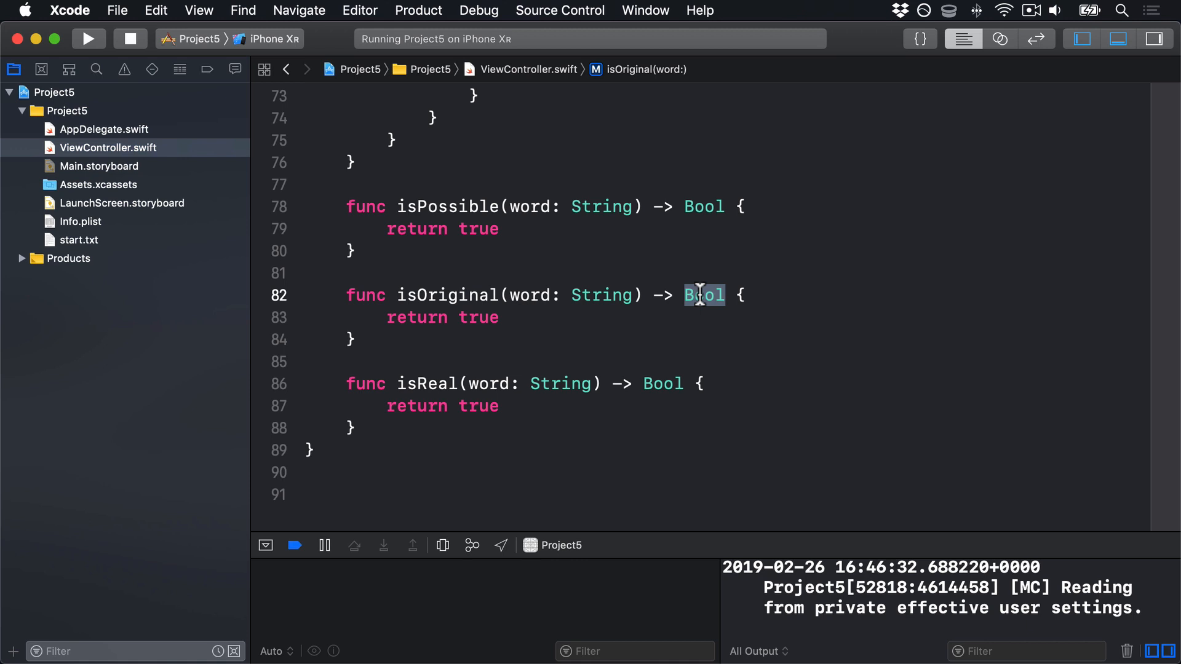
pyautogui.doubleClick(477, 317)
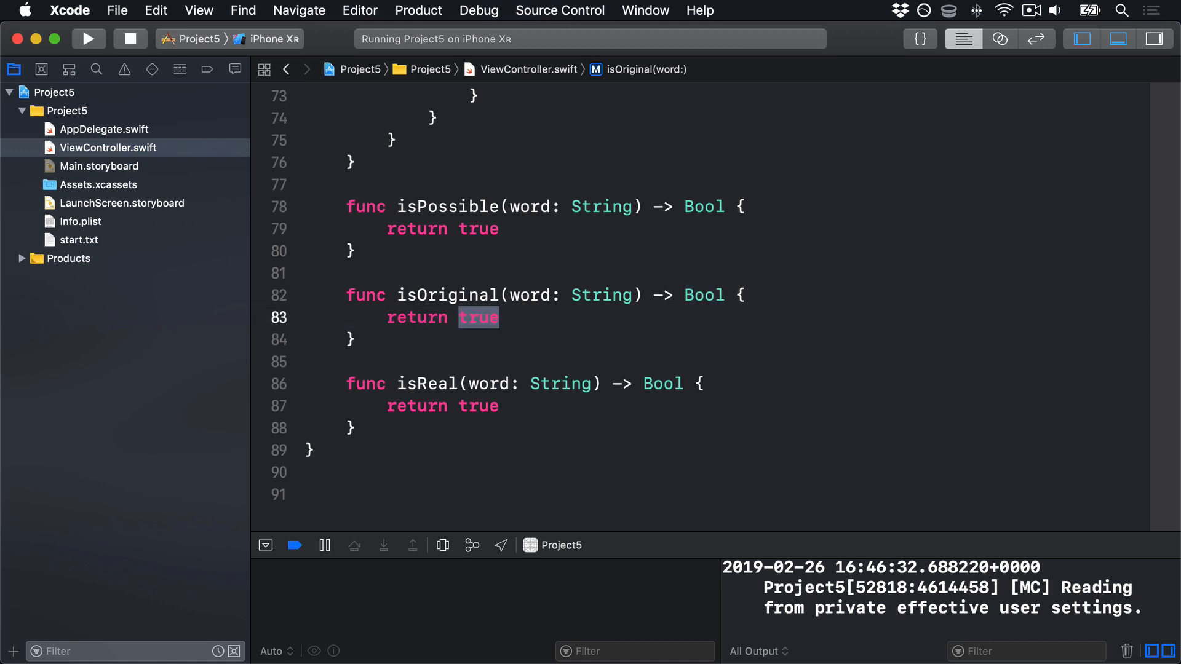
pyautogui.write('!')
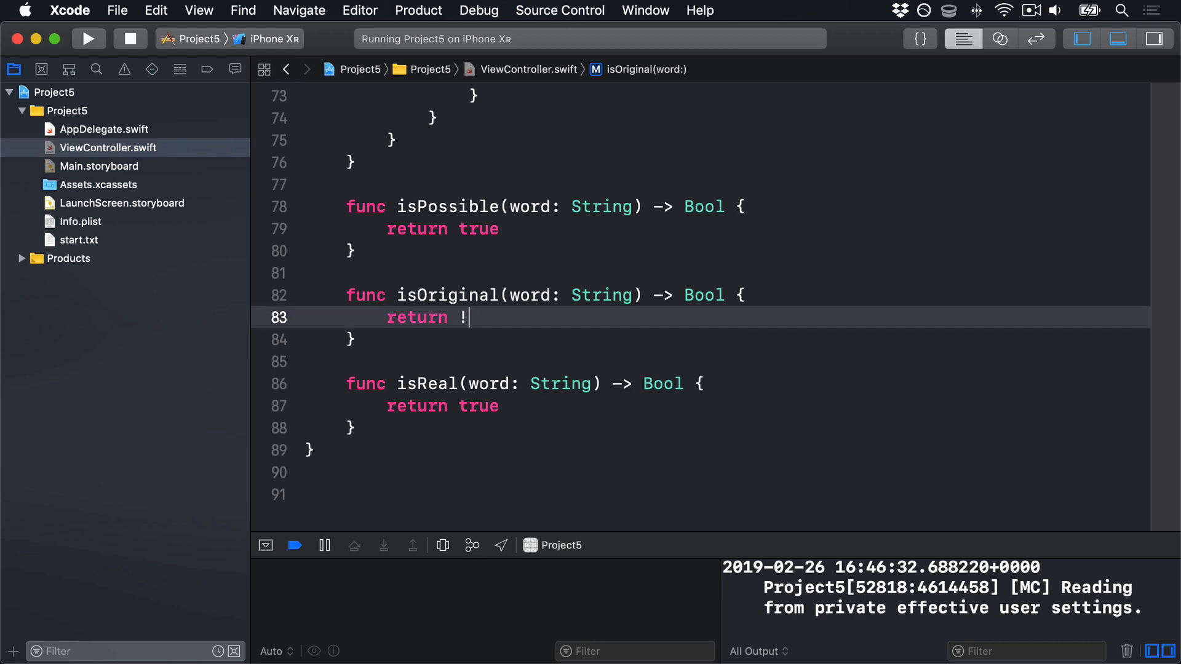
pyautogui.write('usedWords.co')
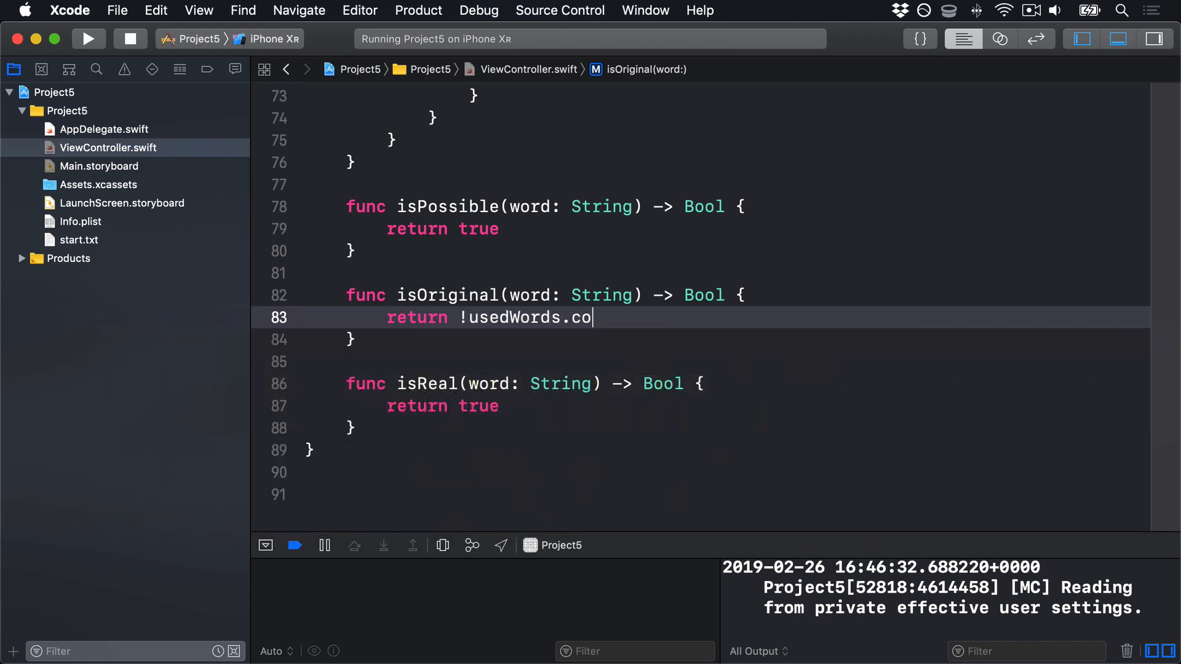
pyautogui.write('ntains(word')
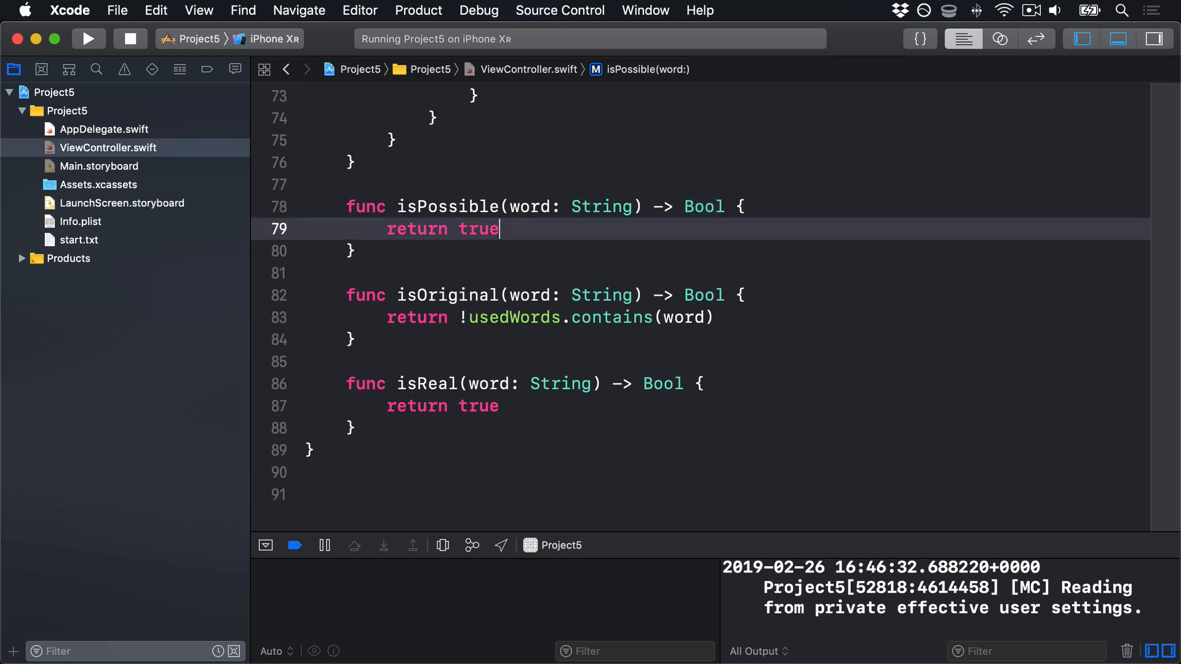
# Add a guard copying title's lowercased text into tempWord, else return false.
pyautogui.write('guard var tempWo')
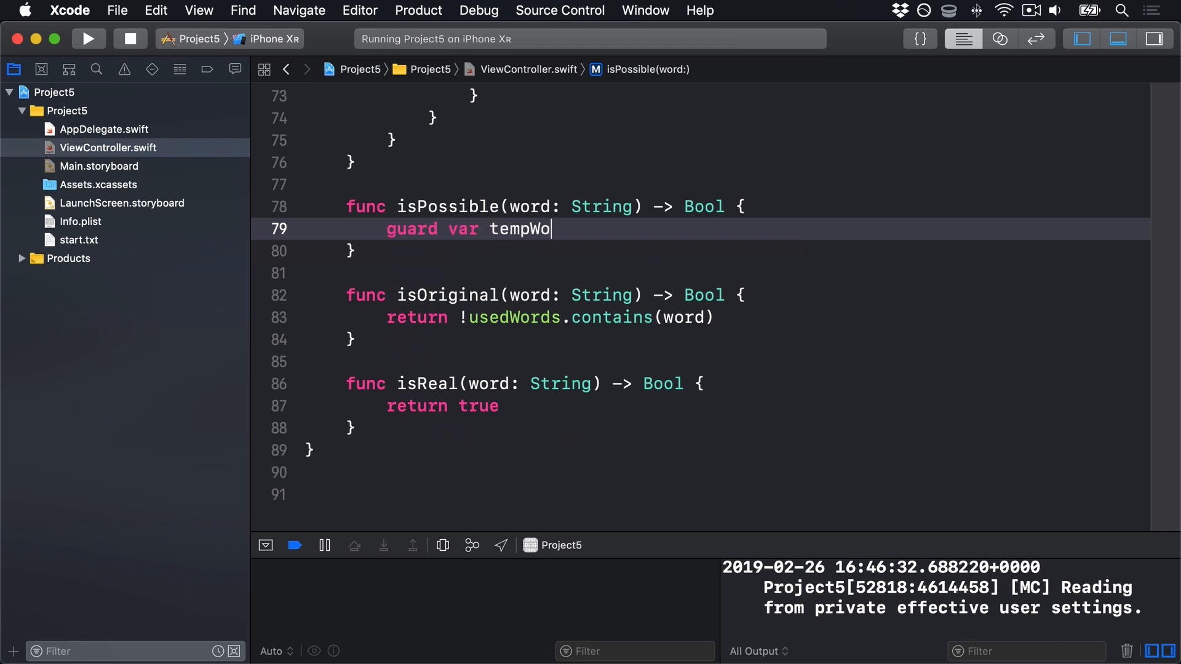
pyautogui.write('rd = title?.lowe')
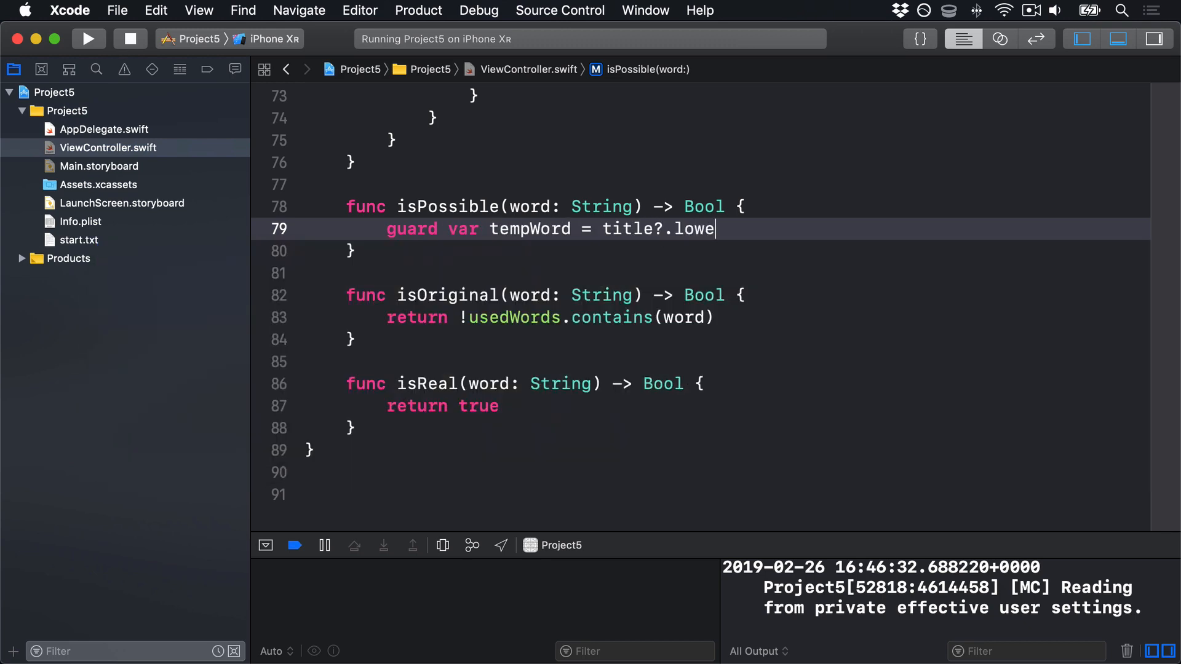
pyautogui.write('rcased() else { return false')
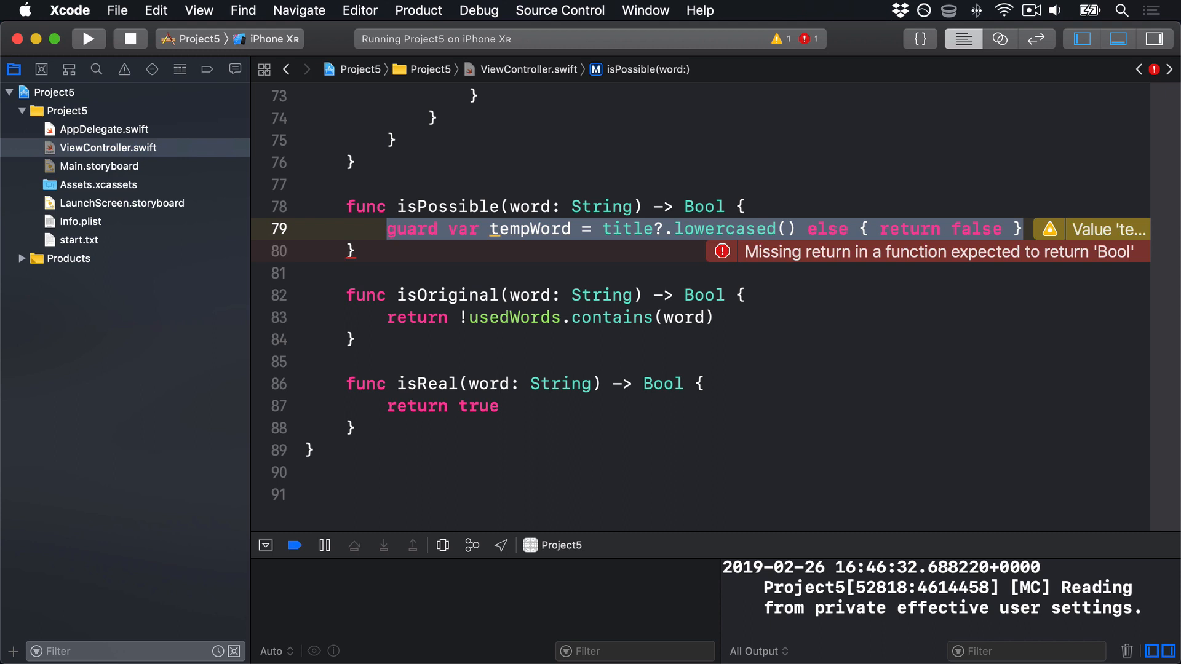
# Loop over the word's letters, removing each match from tempWord or returning false, then return true.
pyautogui.write('for lett')
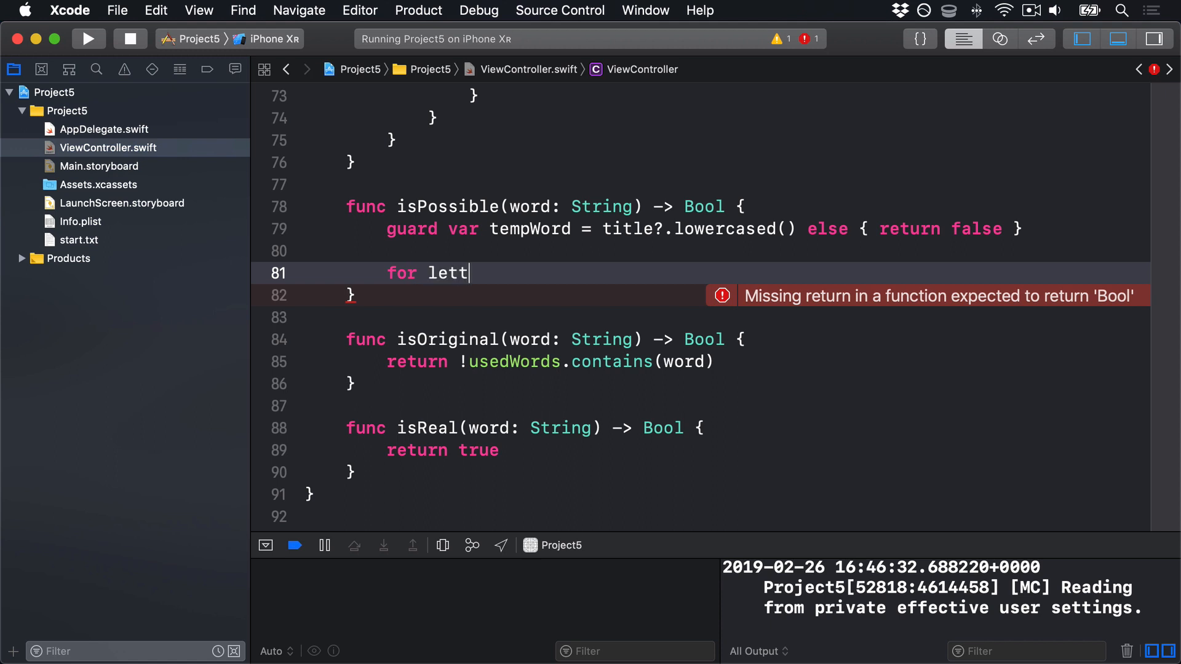
pyautogui.write('er in word {')
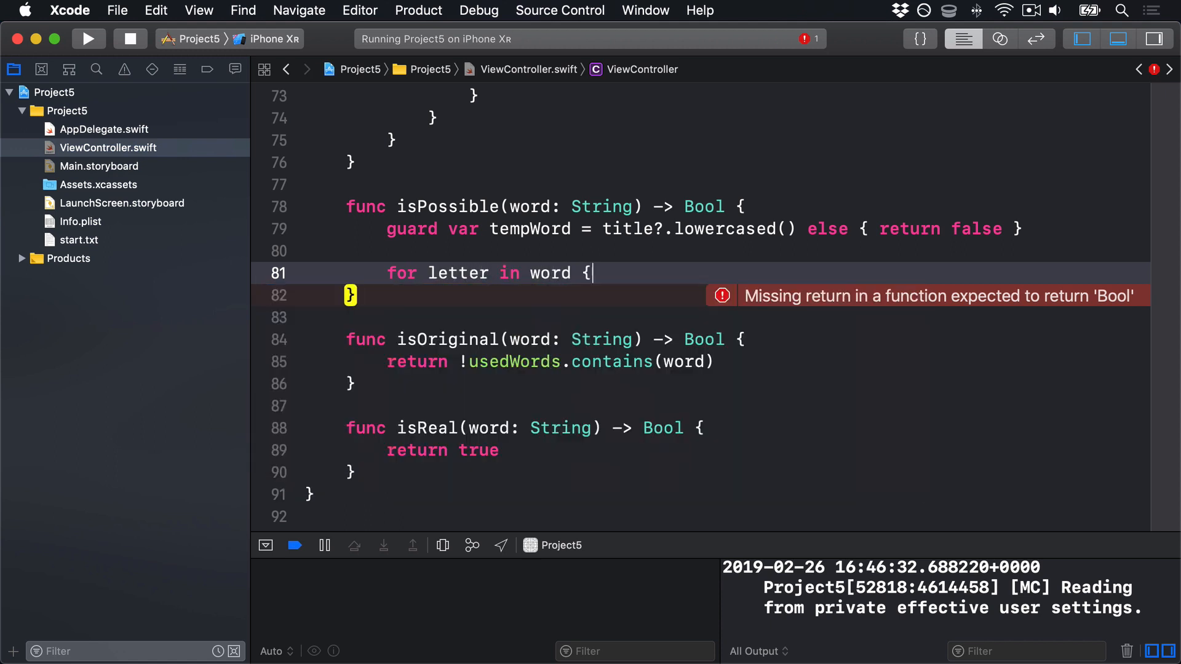
pyautogui.write('if let position =')
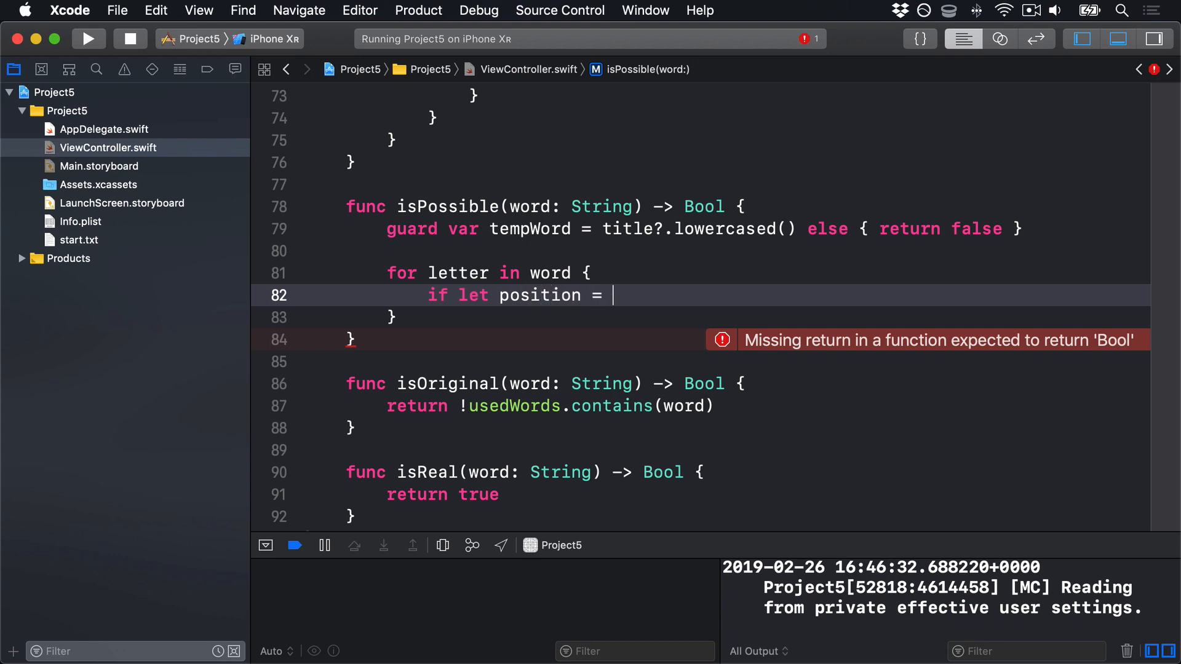
pyautogui.write('tempWord.')
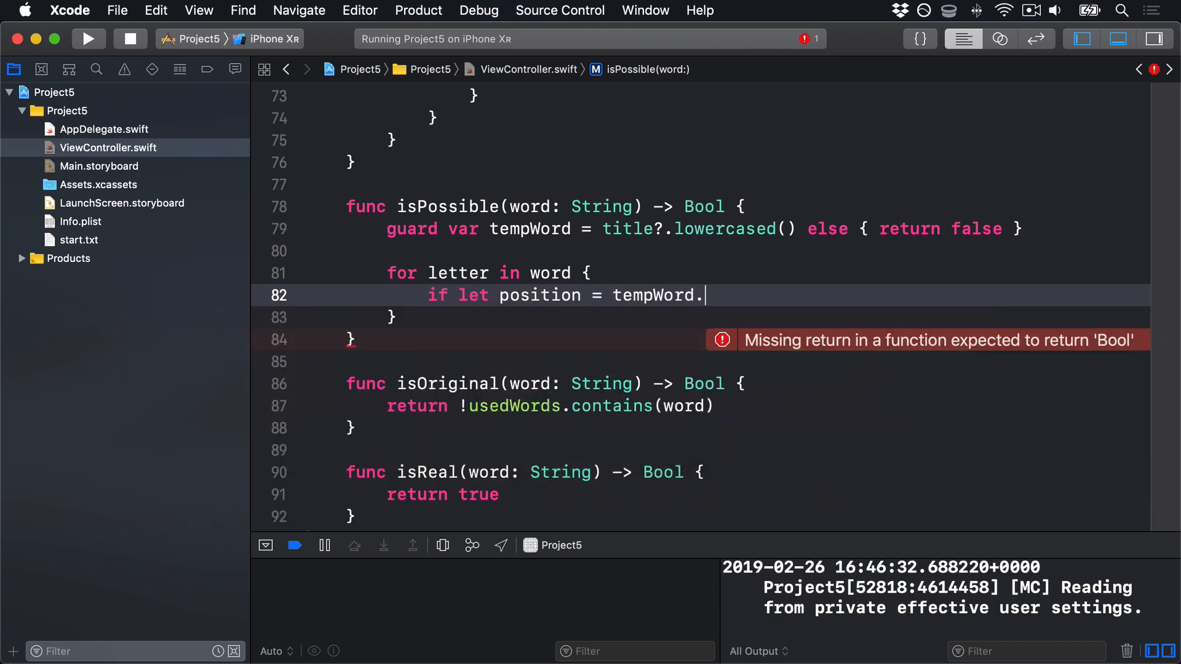
pyautogui.write('firstIndex(of: letter) {')
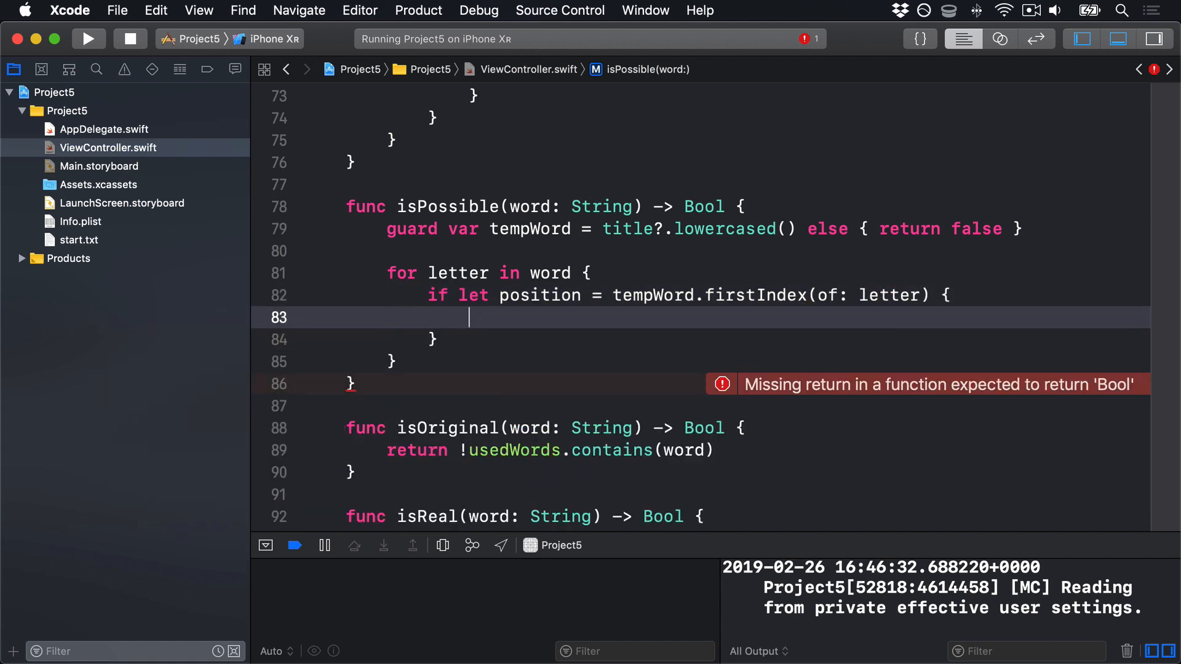
pyautogui.write('tempWord.remove(at: String.Index')
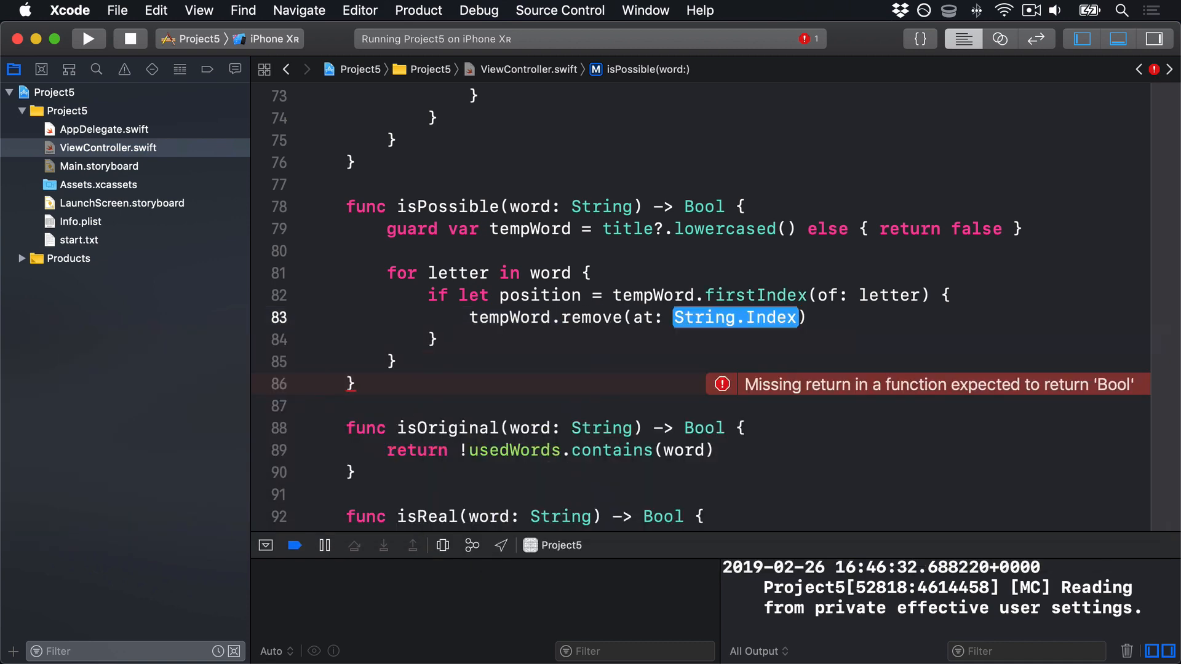
pyautogui.write('position')
pyautogui.click(784, 339)
pyautogui.write(' else {')
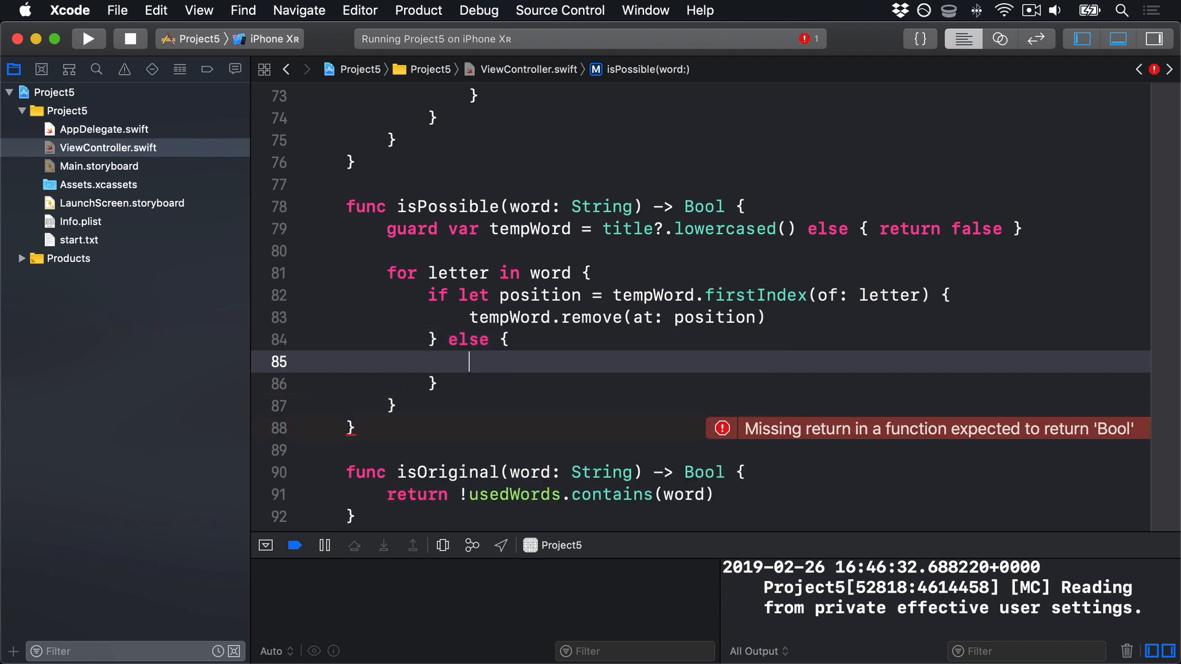
pyautogui.write('return false')
pyautogui.write('return true')
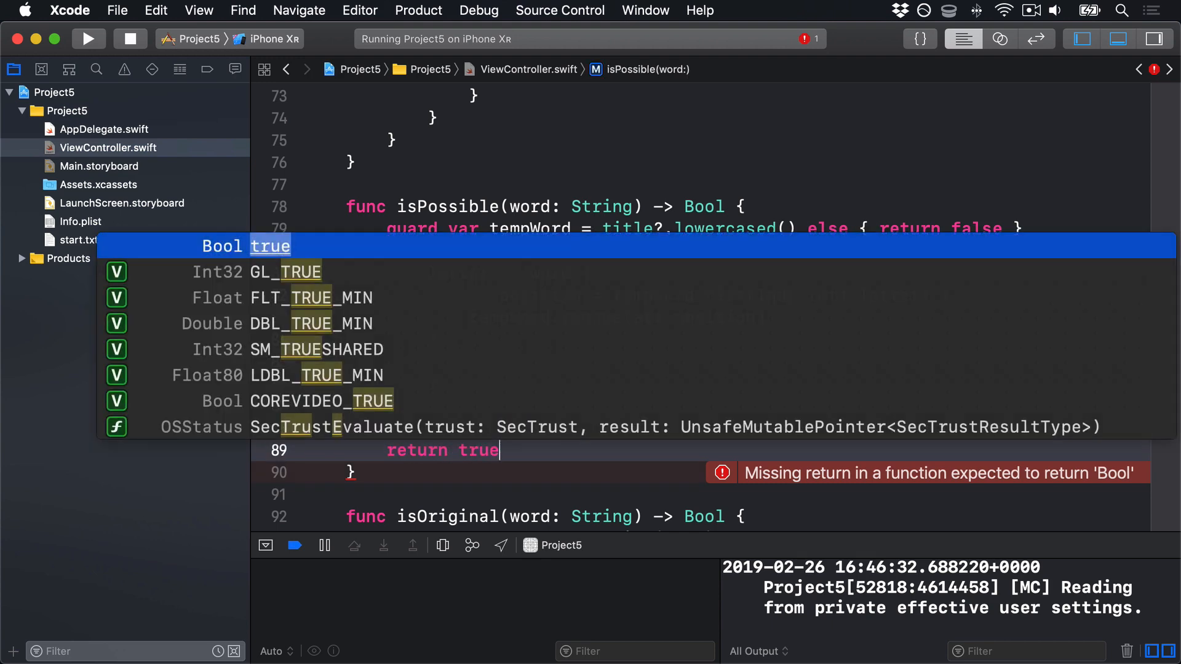
pyautogui.press('Escape')
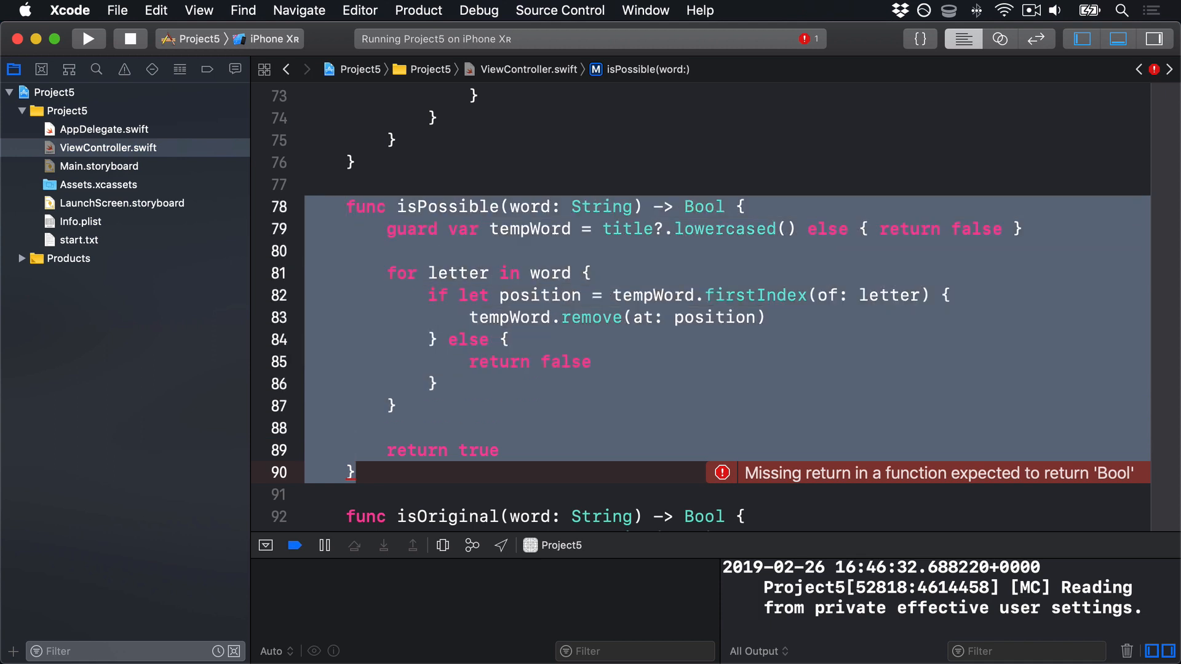
# Build and run the app to test isPossible.
pyautogui.click(89, 38)
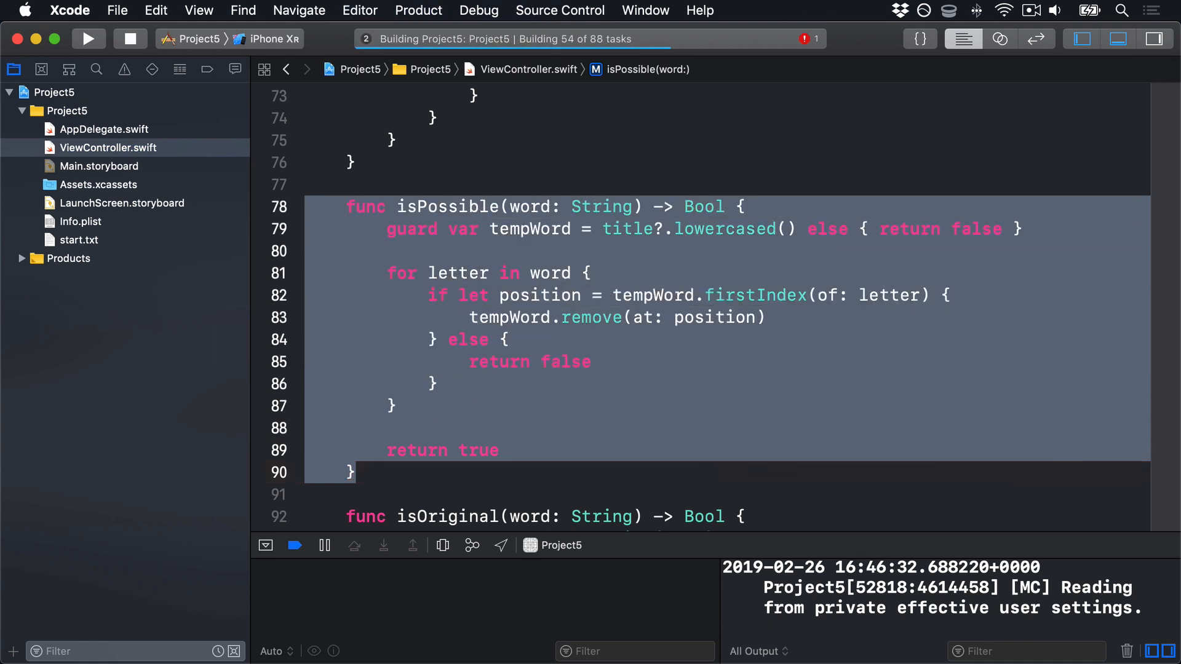
pyautogui.click(89, 38)
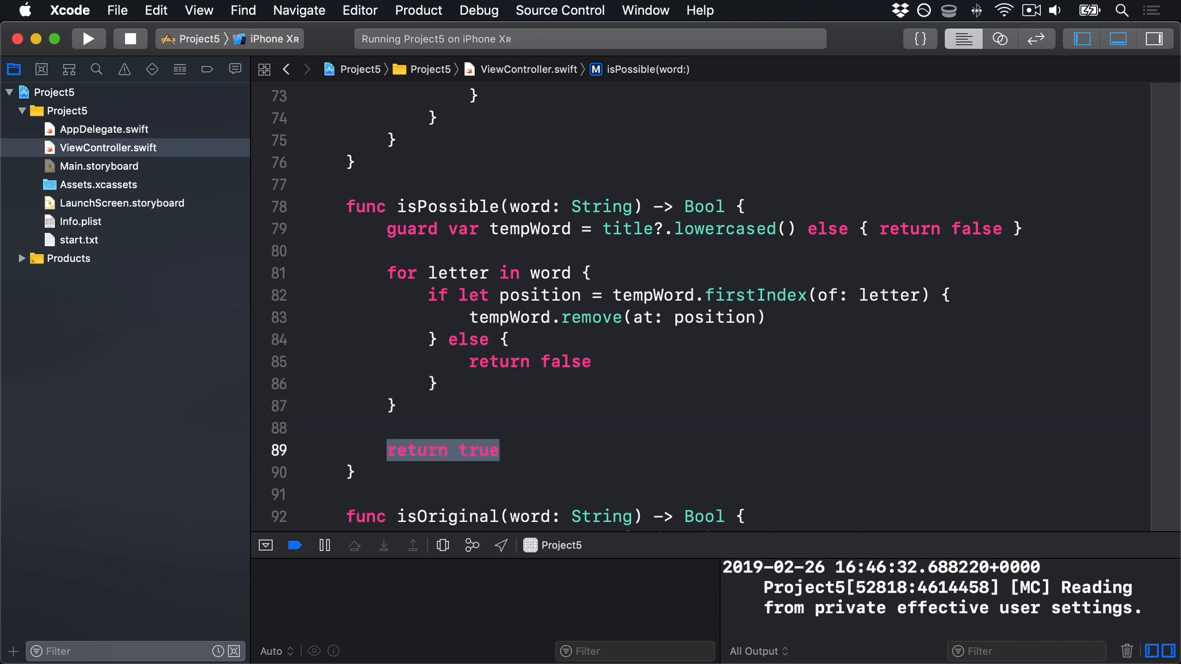
pyautogui.scroll(-3)
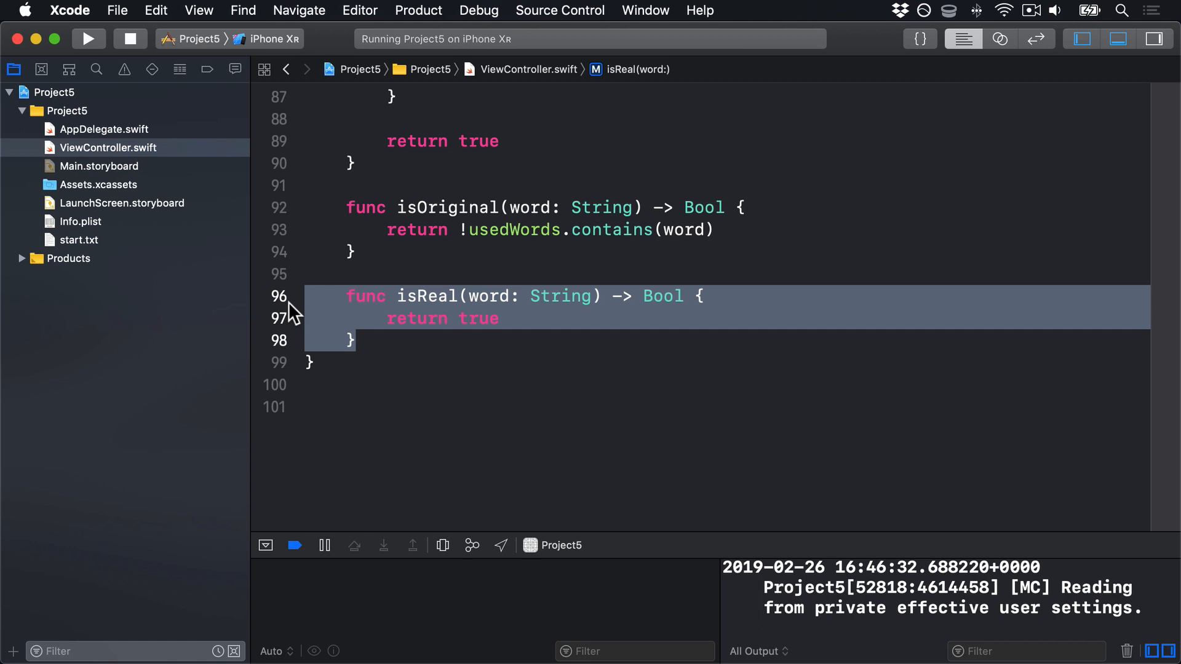
# In isReal, create a UITextChecker and an NSRange from 0 to word.utf16.count.
pyautogui.click(500, 317)
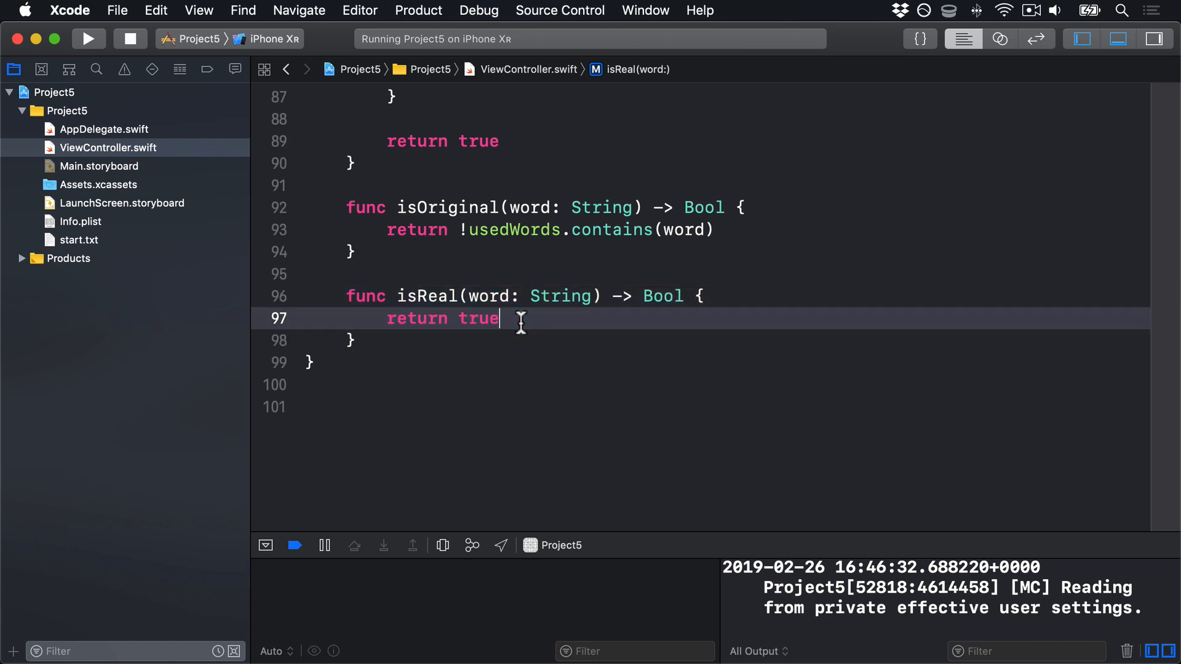
pyautogui.write('let checke')
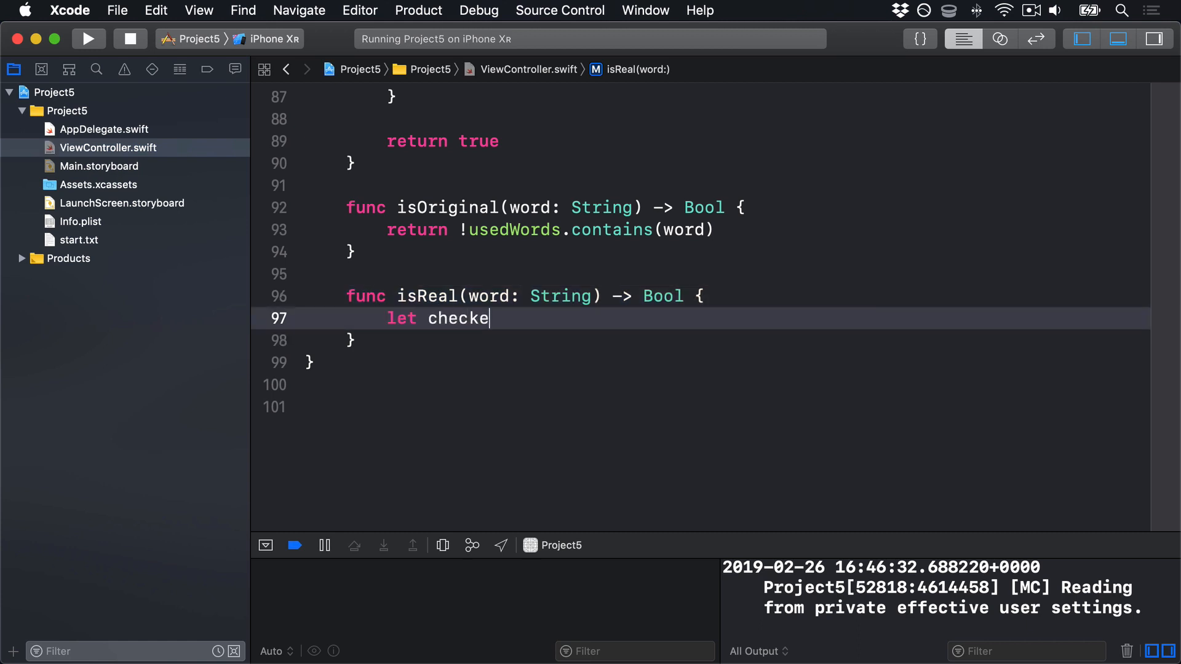
pyautogui.write('r = UITextChecker')
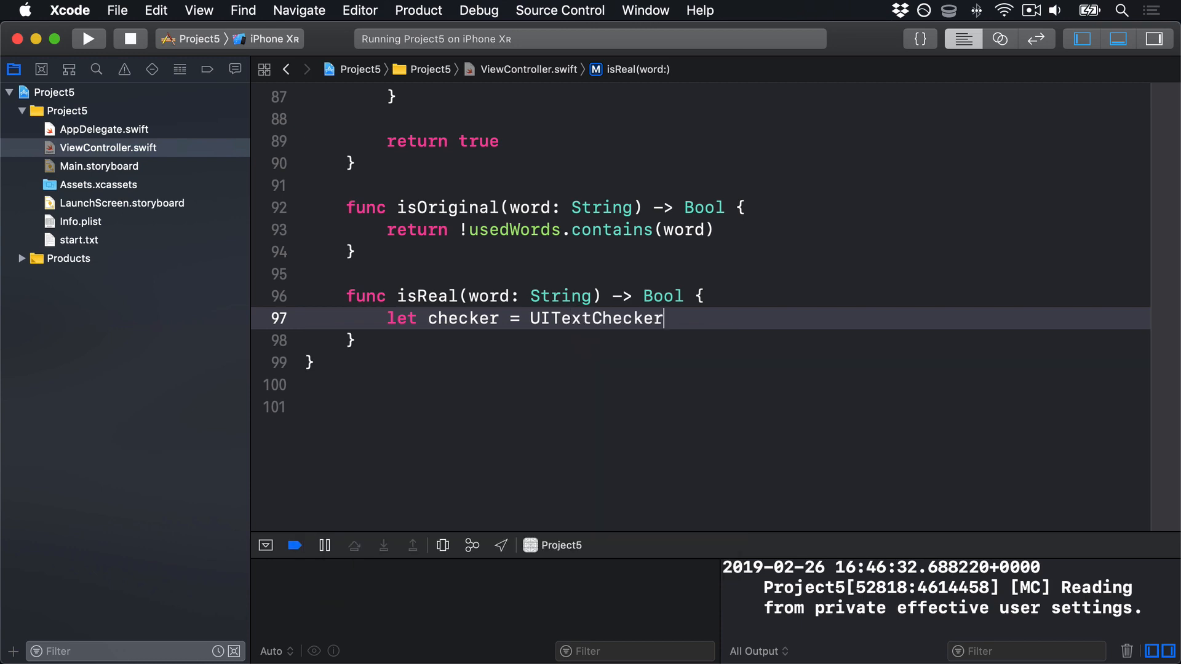
pyautogui.write('()')
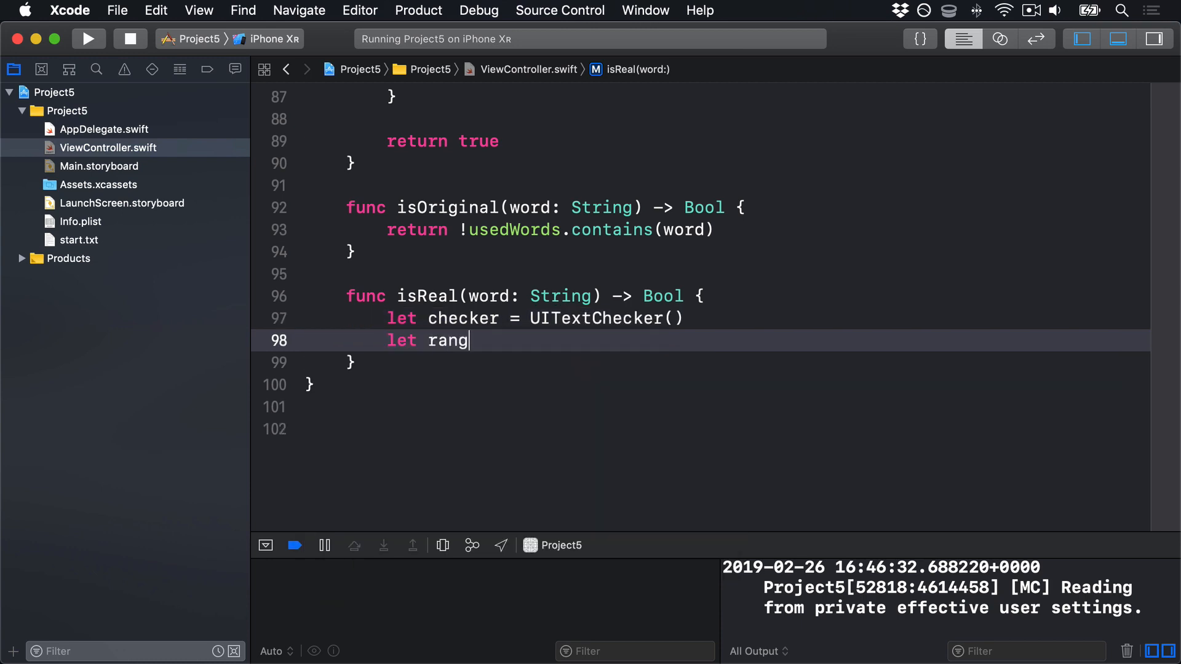
pyautogui.write('e = NSRange(location: Int, length: Int')
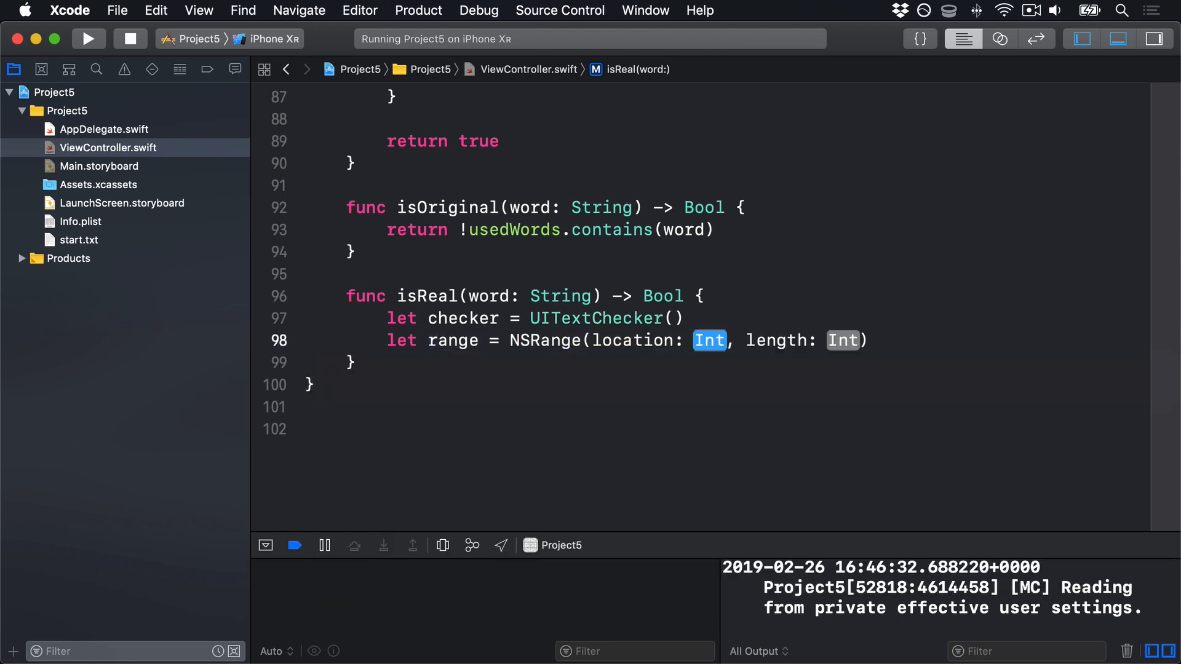
pyautogui.write('0')
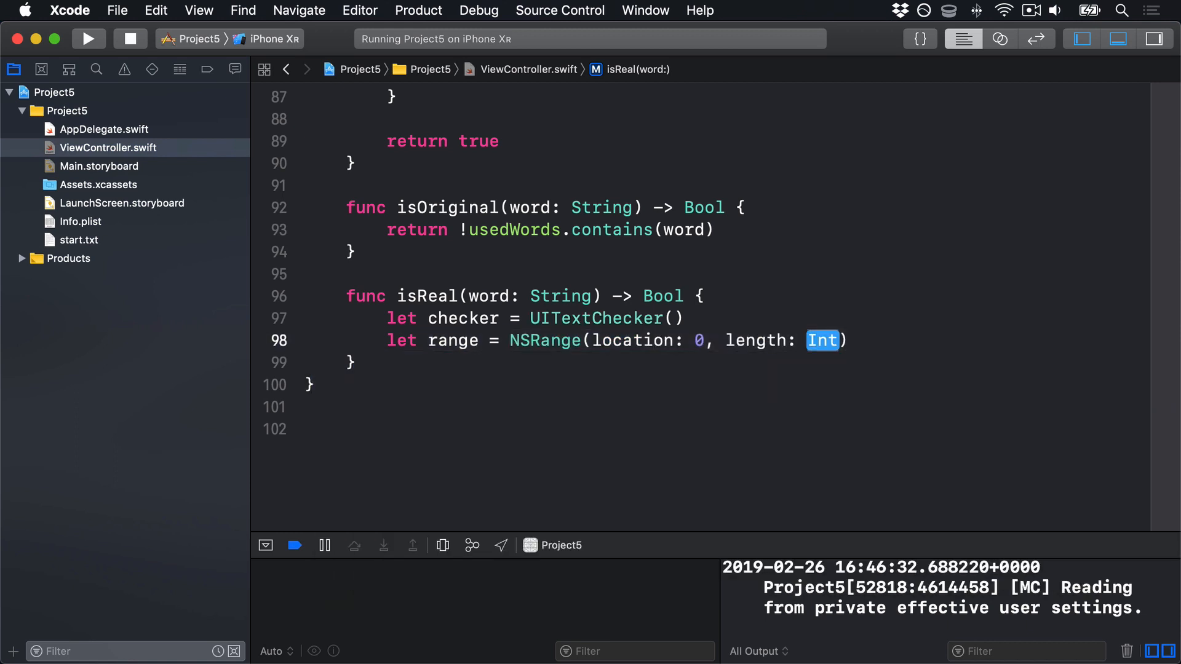
pyautogui.write('word.ut')
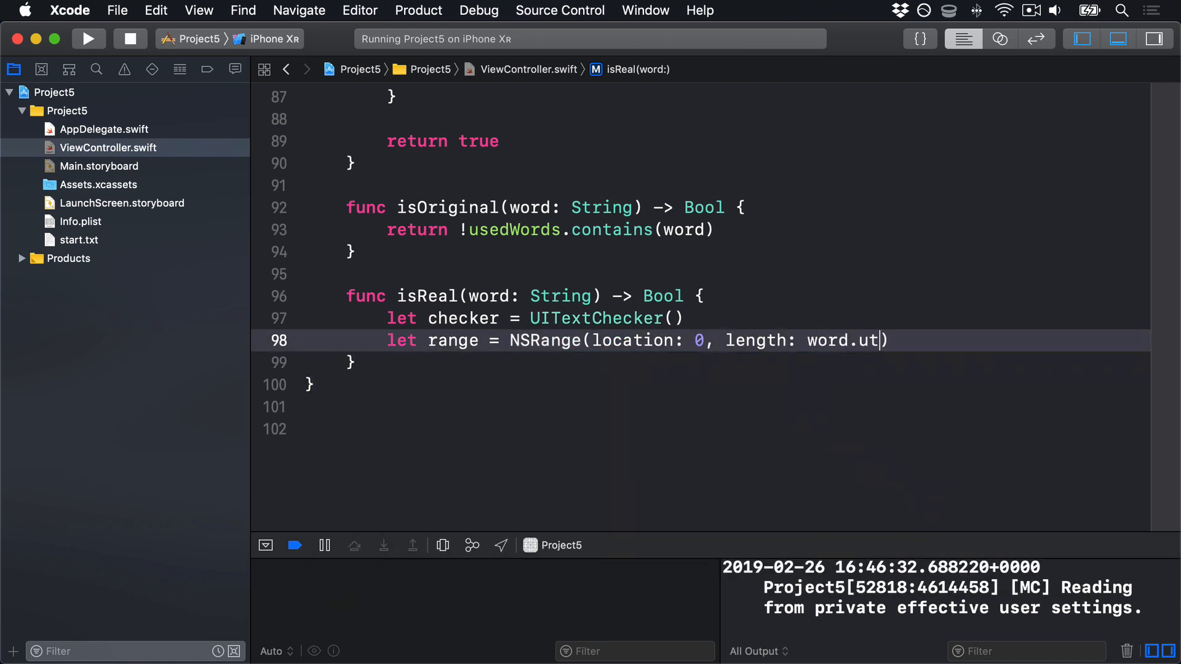
pyautogui.write('f16.count')
pyautogui.write('let misspelledRange')
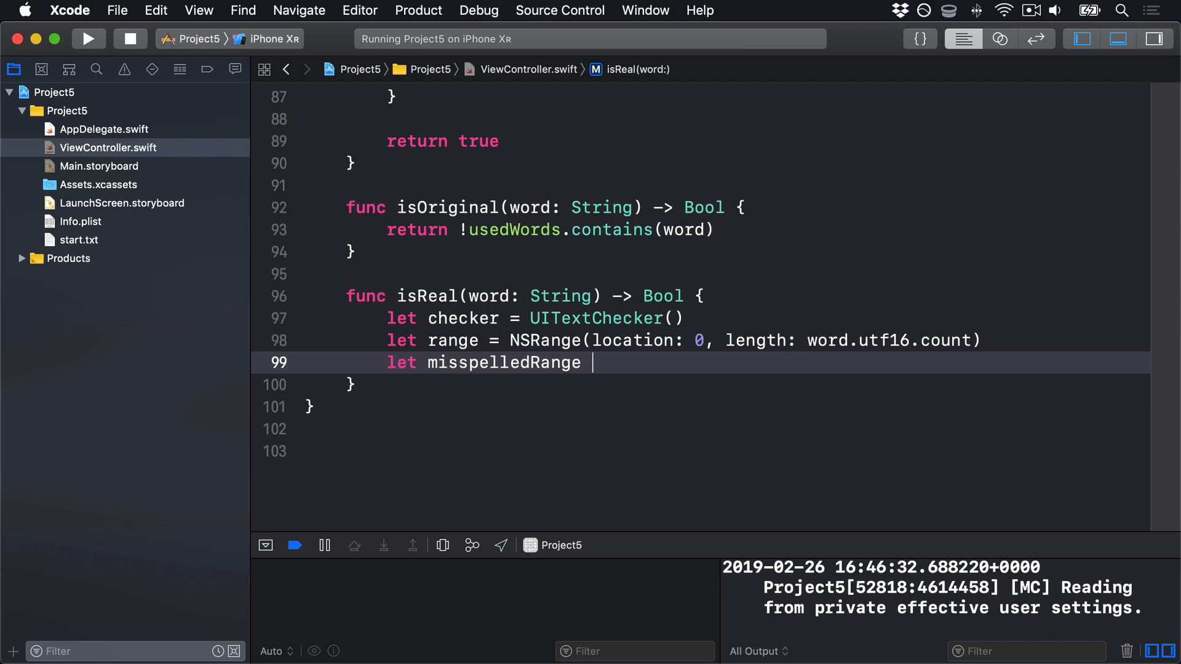
# Call checker.rangeOfMisspelledWord on the word with wrap false and language "en".
pyautogui.write('= checker.')
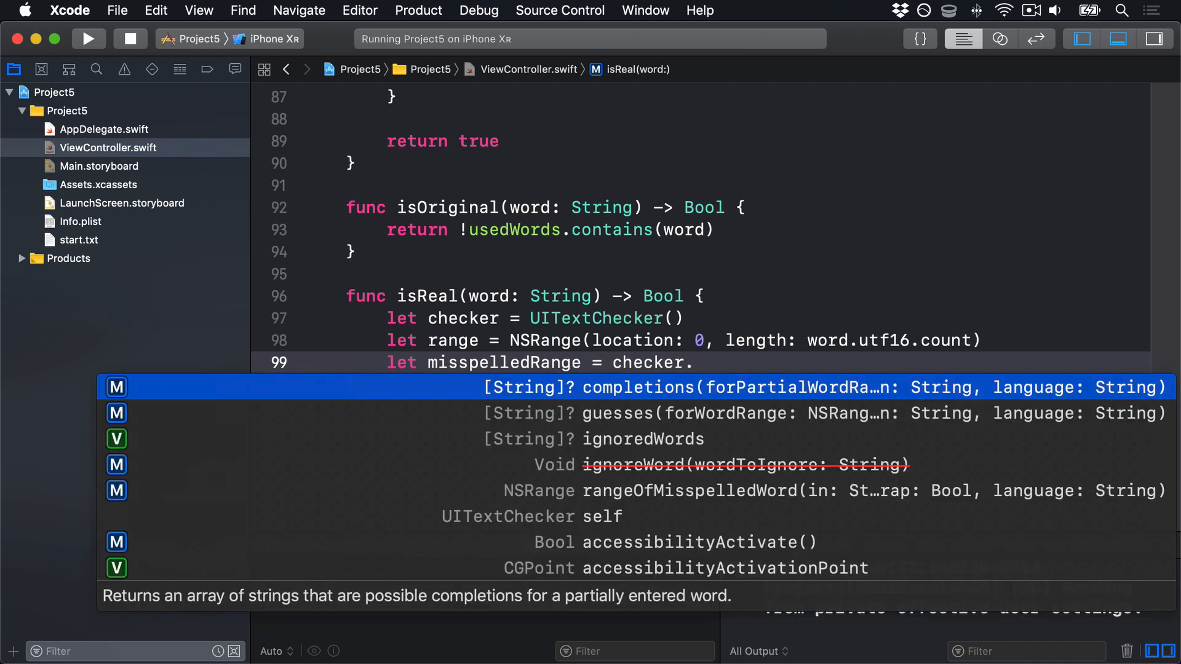
pyautogui.write('range')
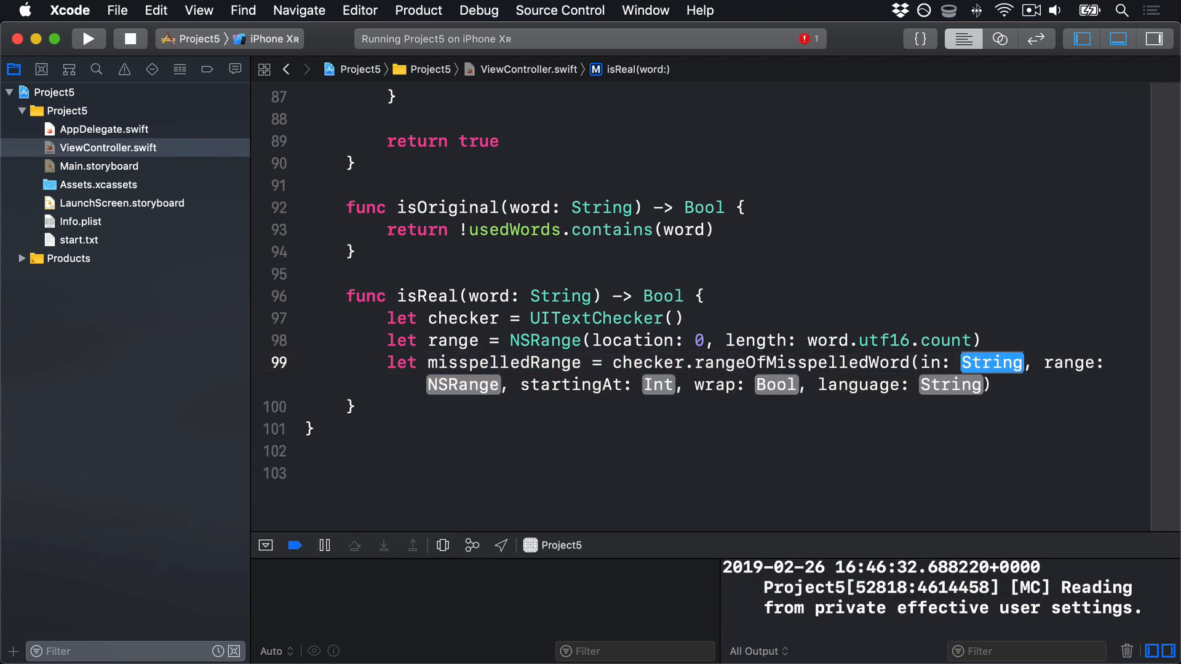
pyautogui.write('w')
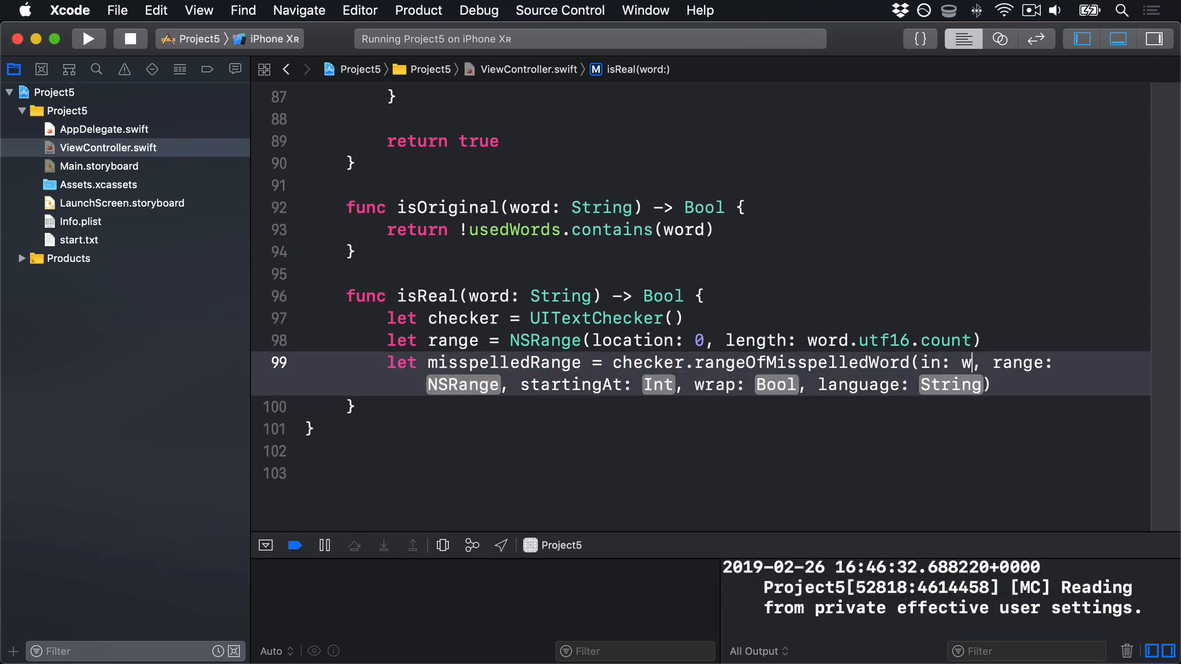
pyautogui.write('ord, range: ra')
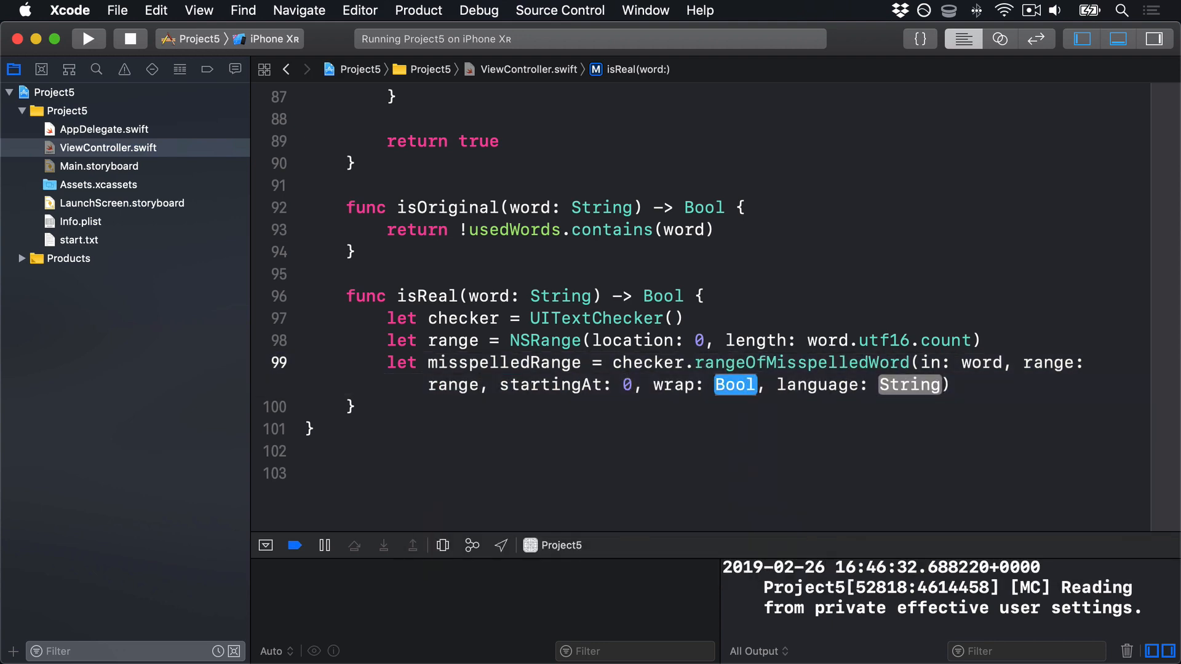
pyautogui.write('false')
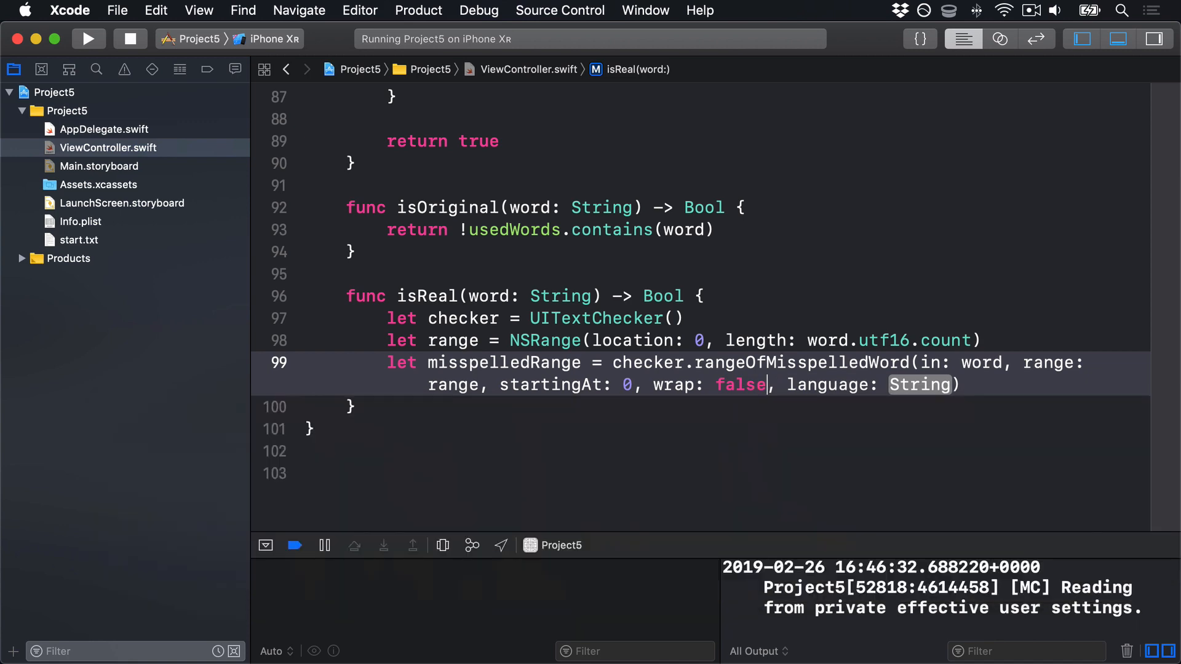
pyautogui.write('"en"')
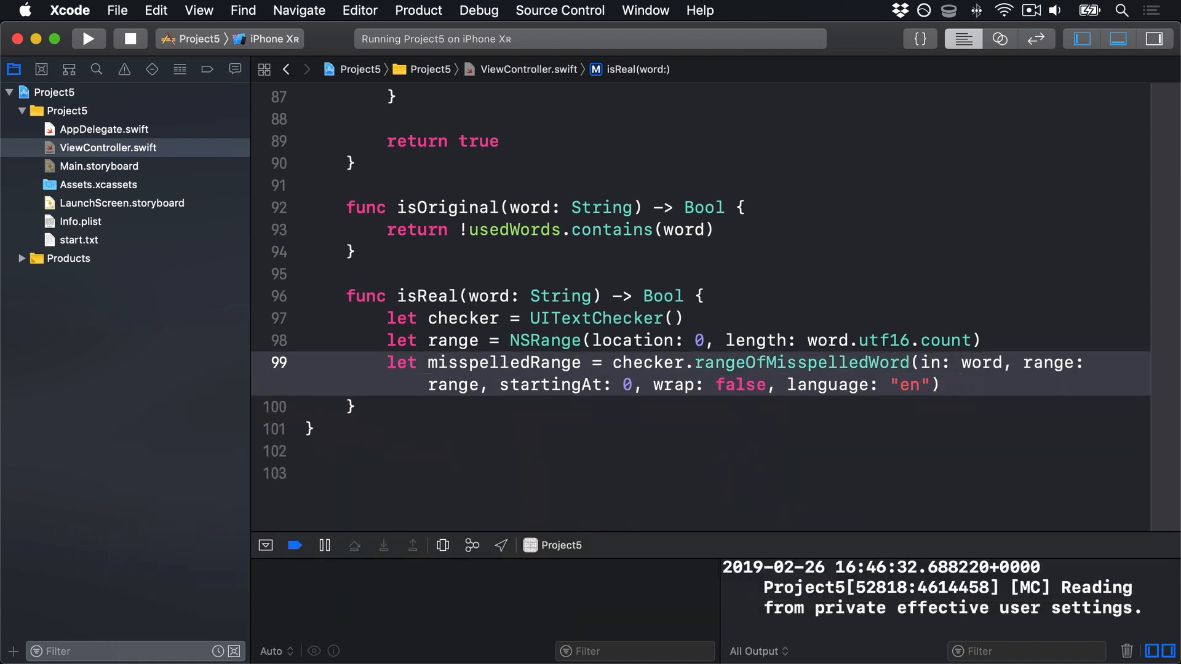
pyautogui.press('Return')
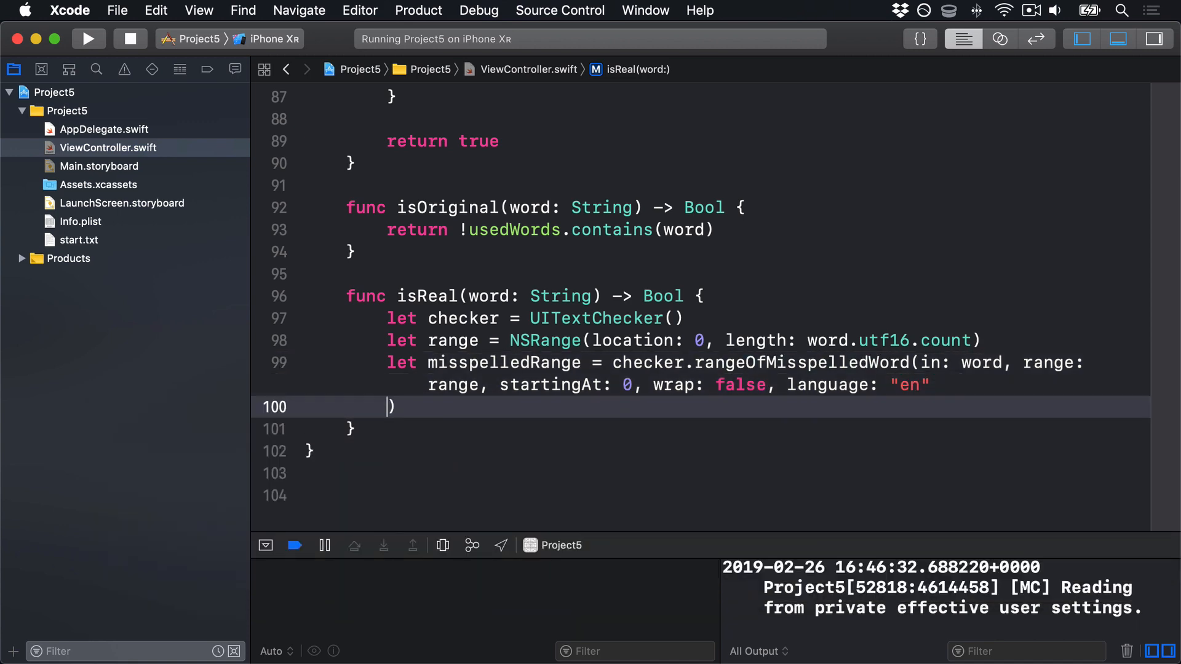
pyautogui.press('backspace')
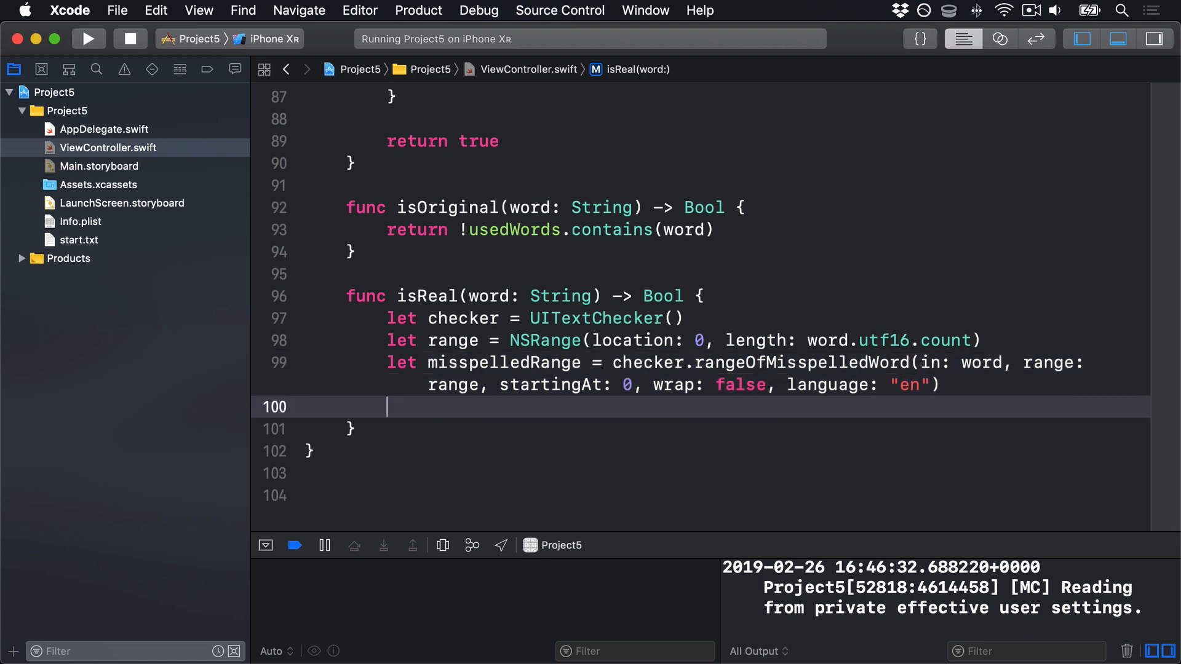
# Return misspelledRange.location == NSNotFound from isReal.
pyautogui.write('return misspelledRange.location')
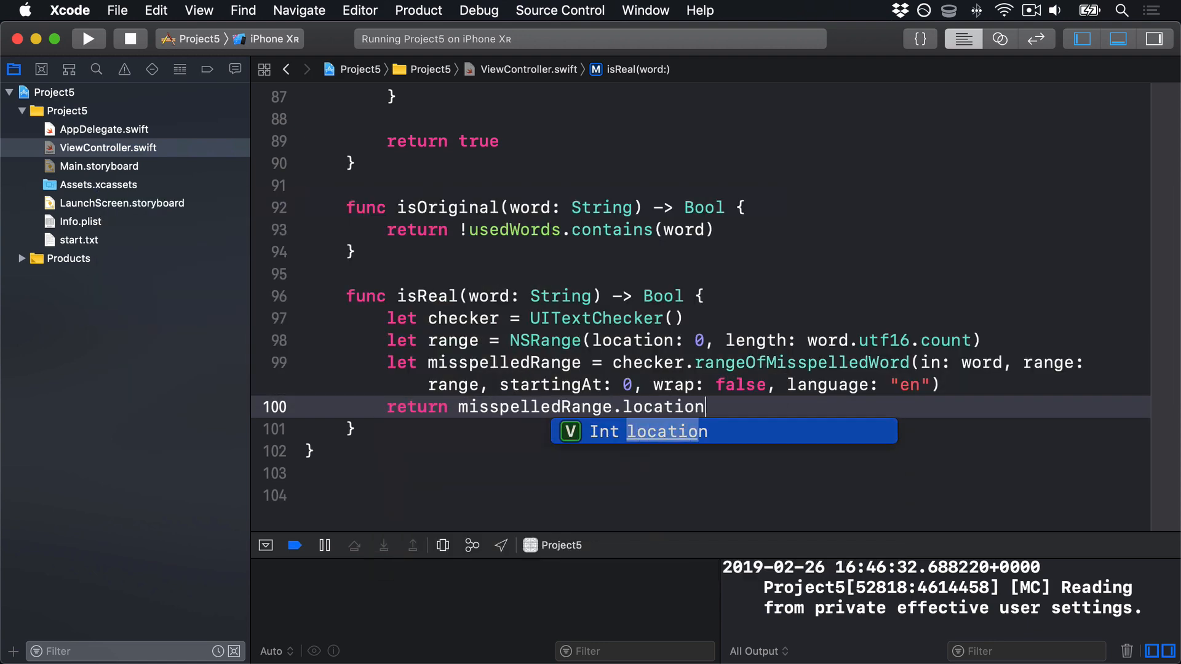
pyautogui.write('== NS')
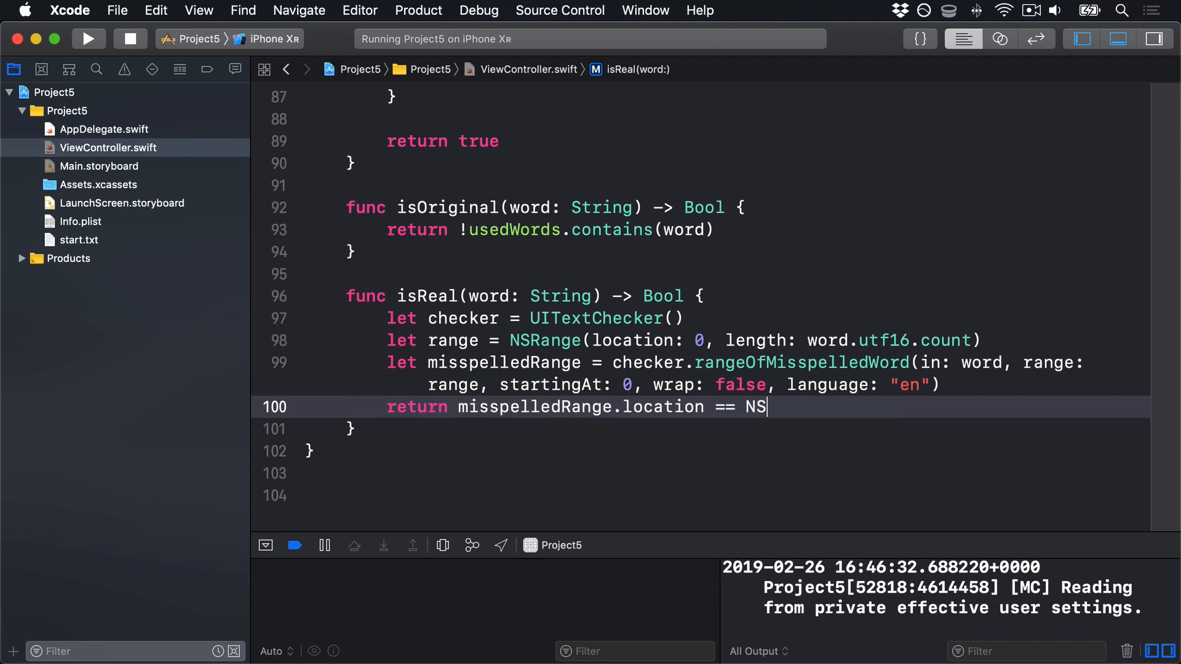
pyautogui.write('NotFound')
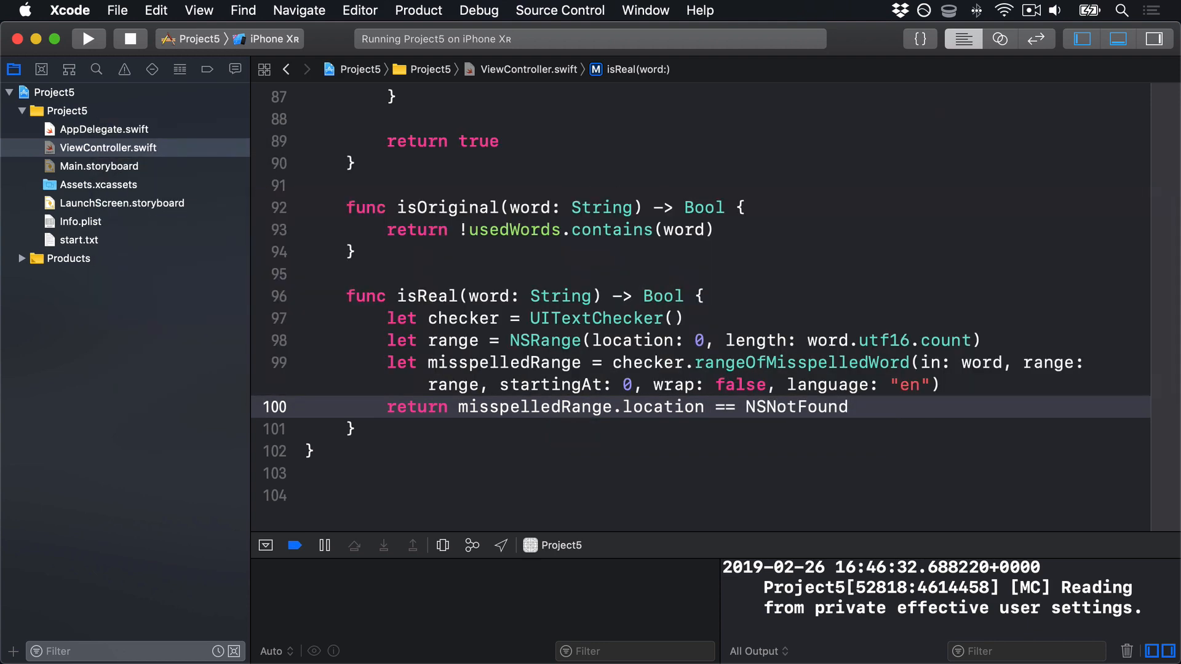
pyautogui.doubleClick(602, 317)
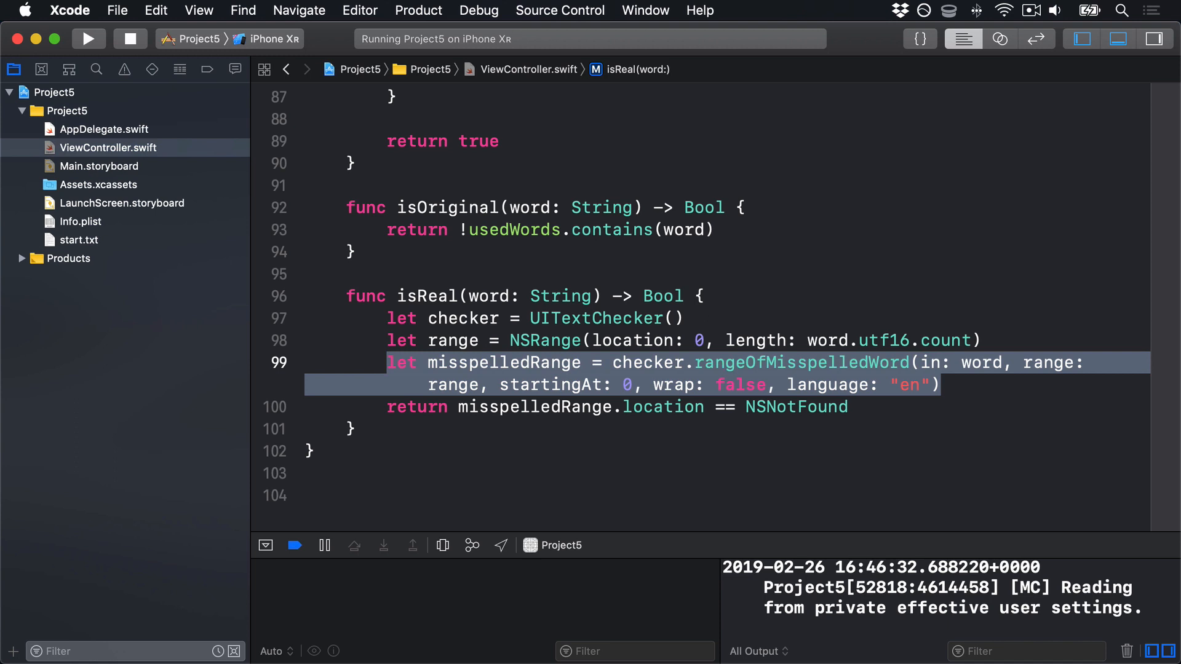
pyautogui.click(983, 362)
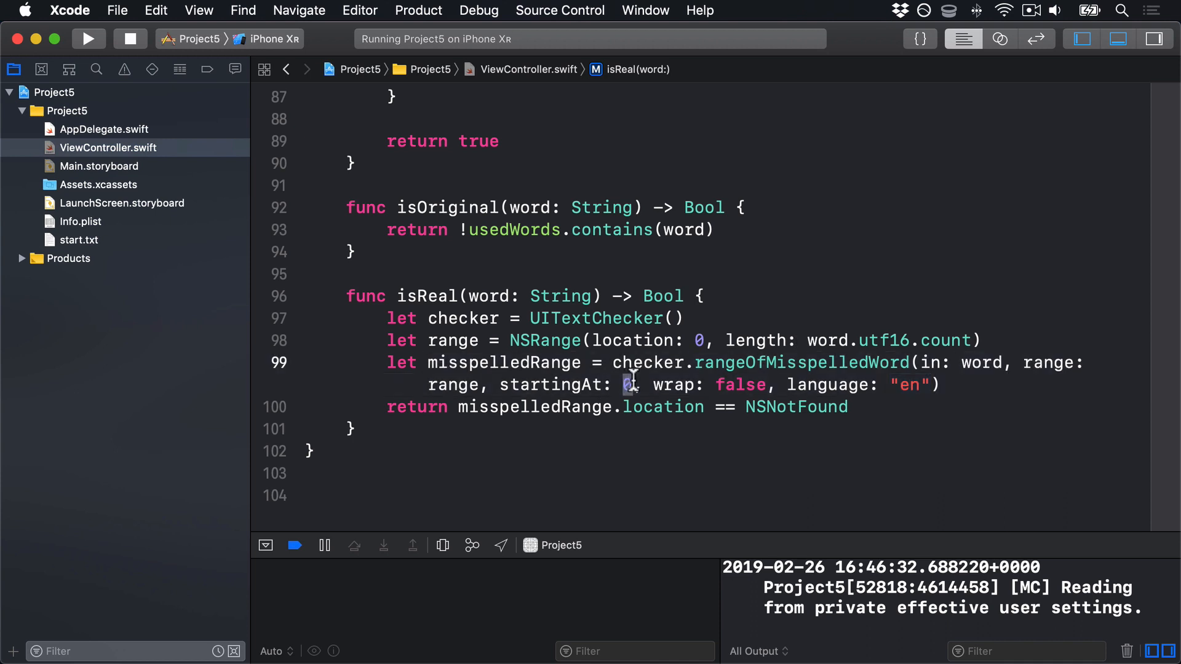
pyautogui.doubleClick(741, 385)
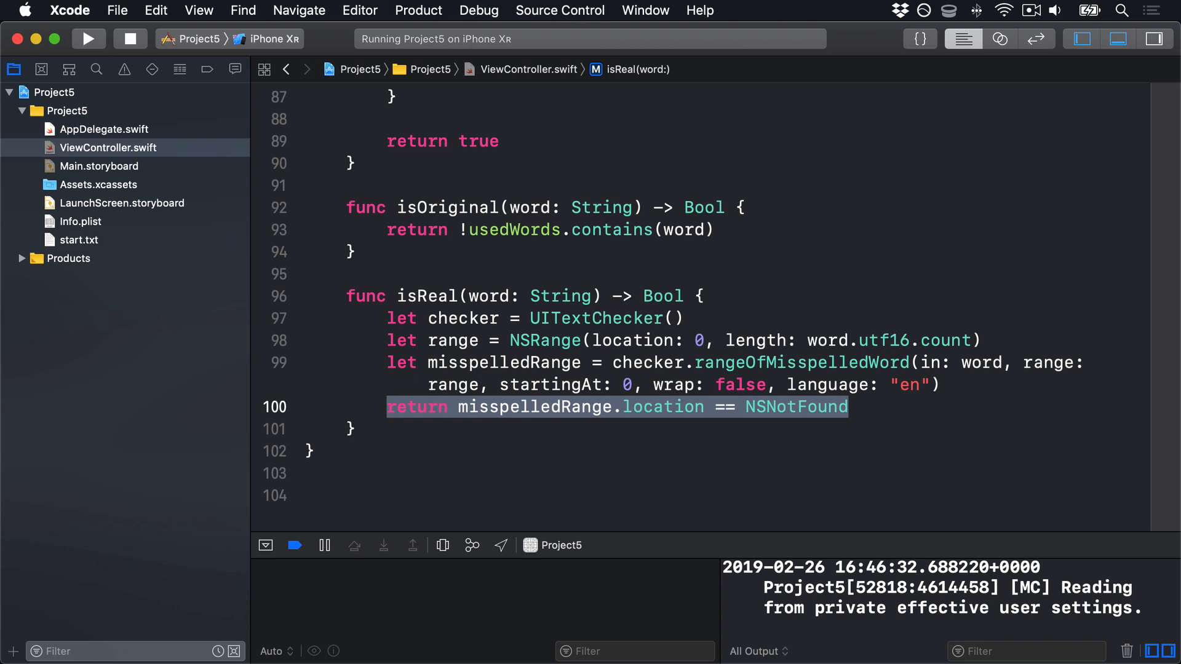
pyautogui.doubleClick(545, 341)
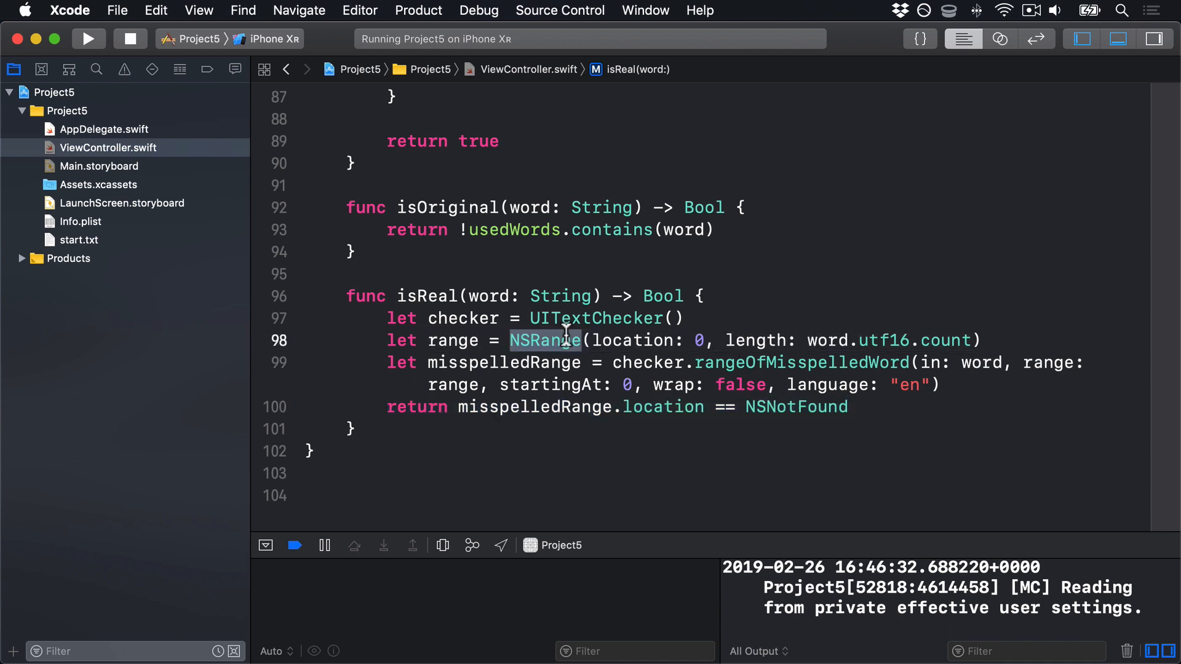
pyautogui.moveTo(892, 232)
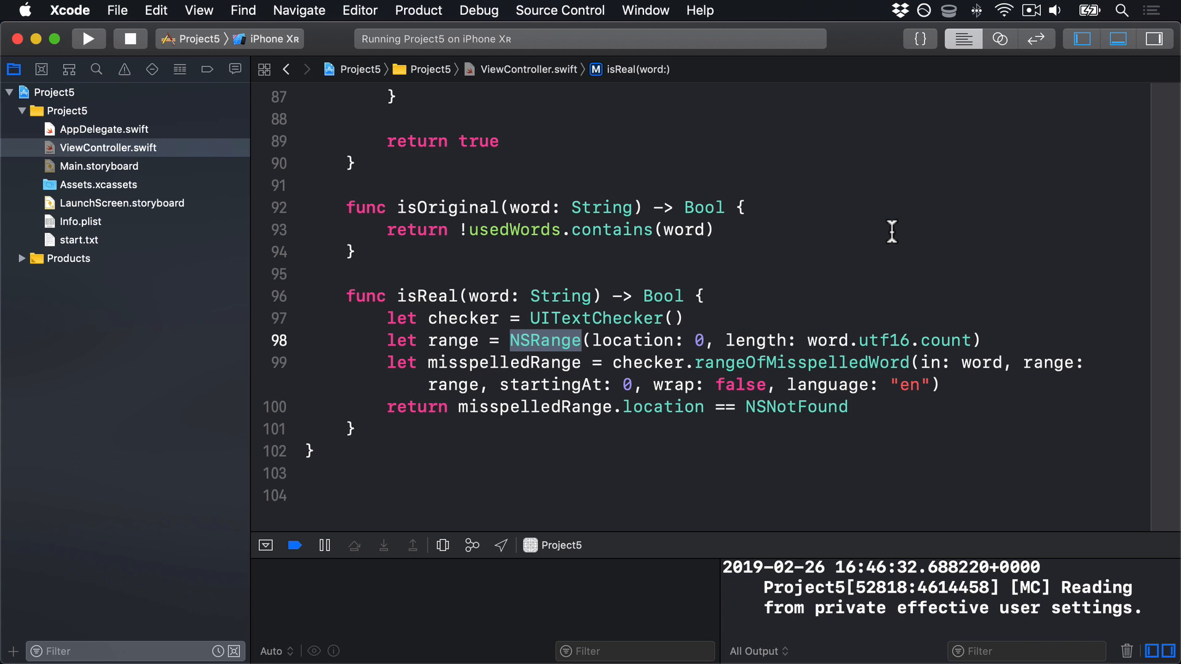
pyautogui.doubleClick(795, 407)
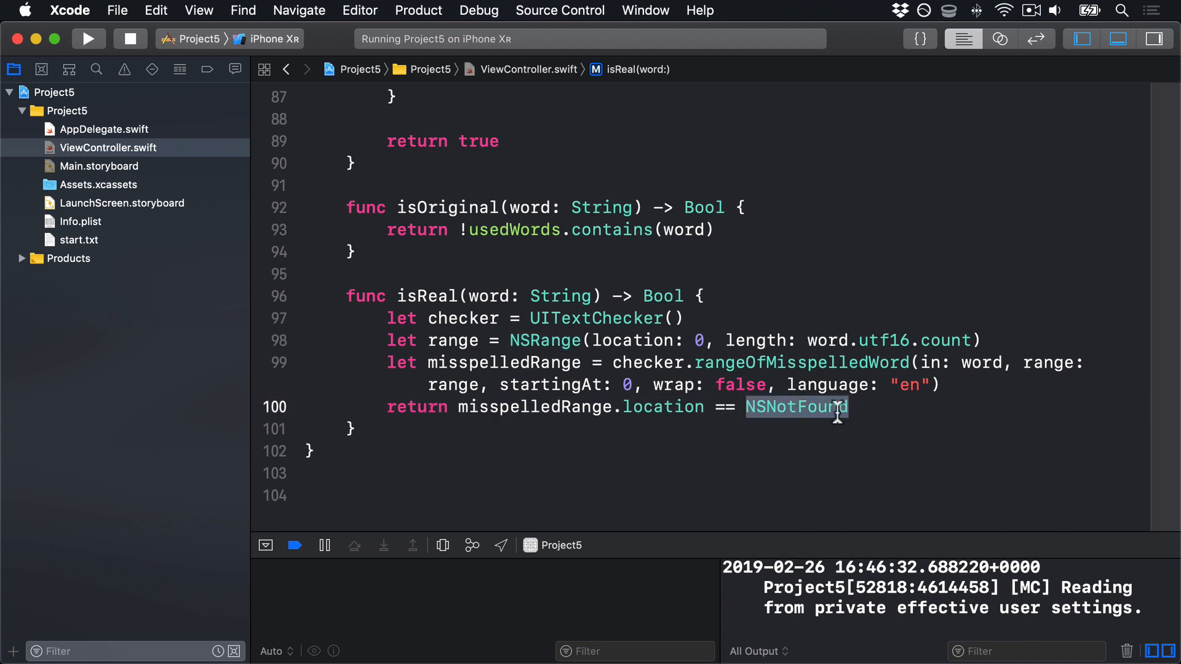
pyautogui.moveTo(906, 444)
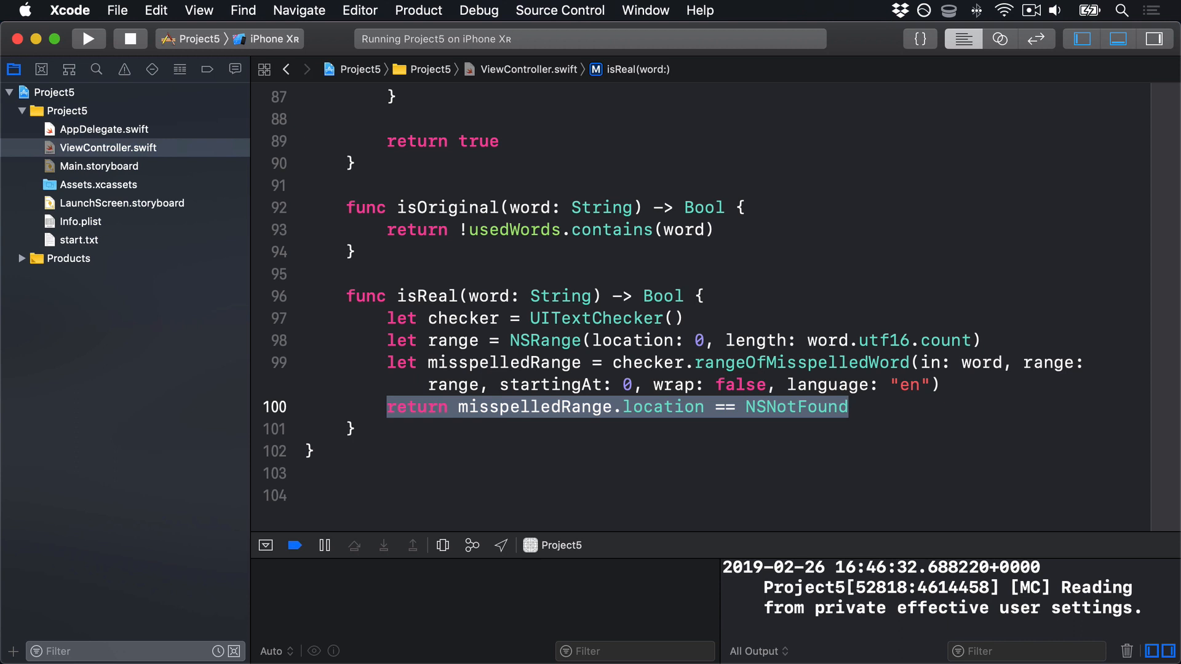
pyautogui.moveTo(480, 407)
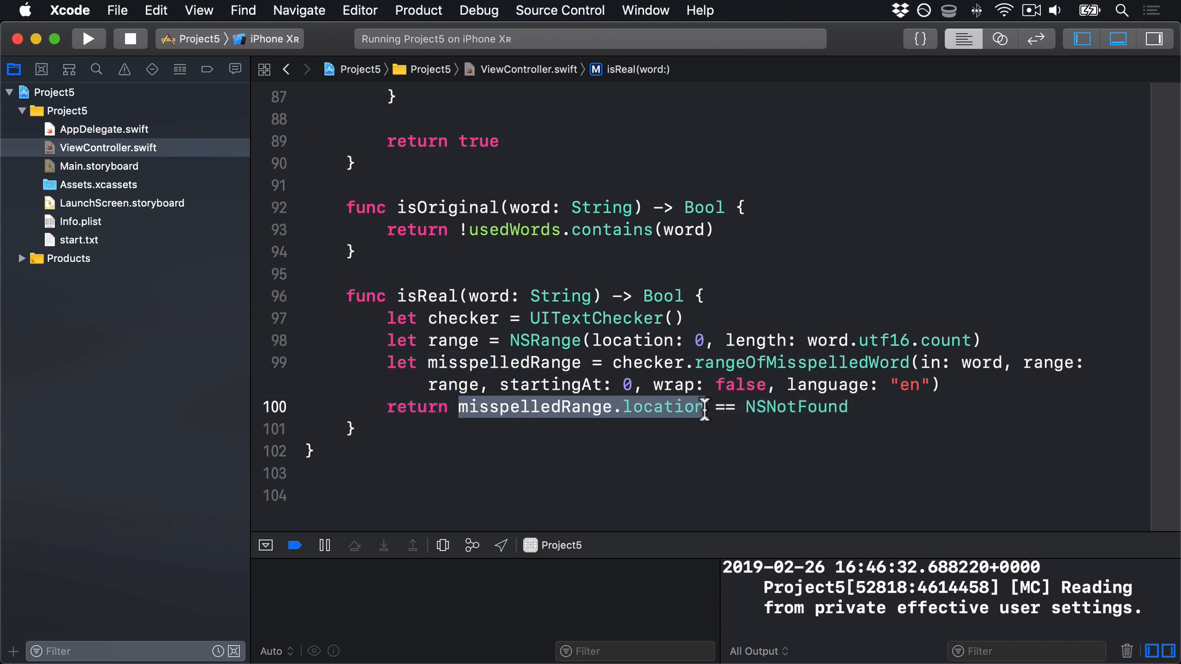
pyautogui.doubleClick(796, 407)
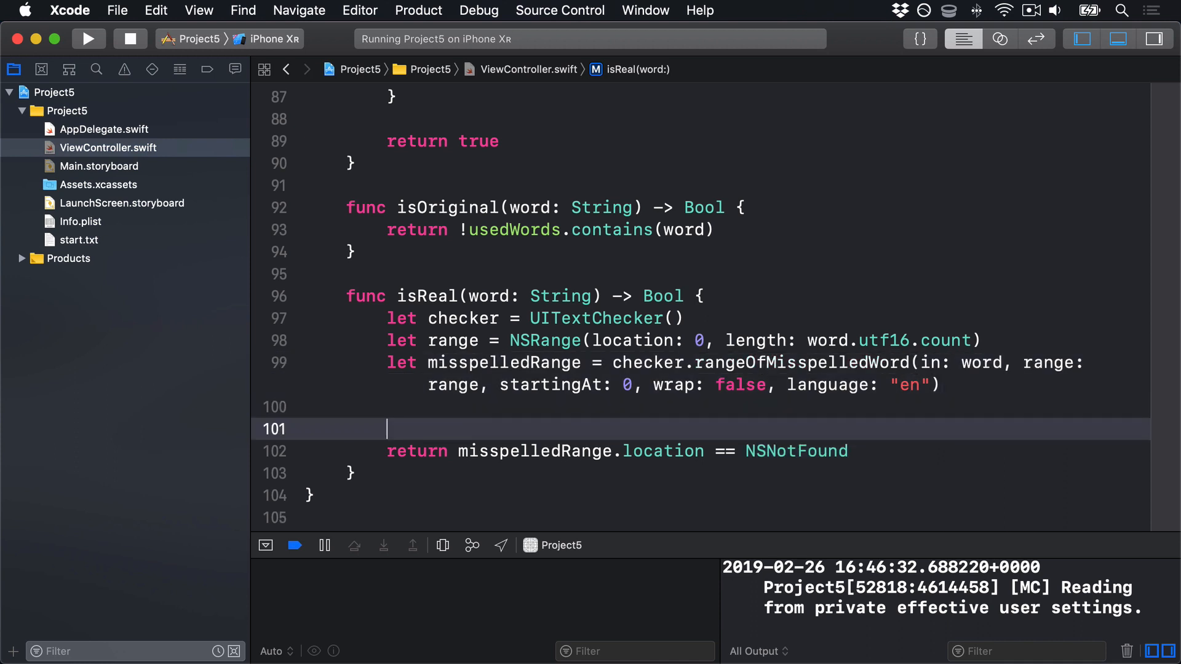
pyautogui.write('if')
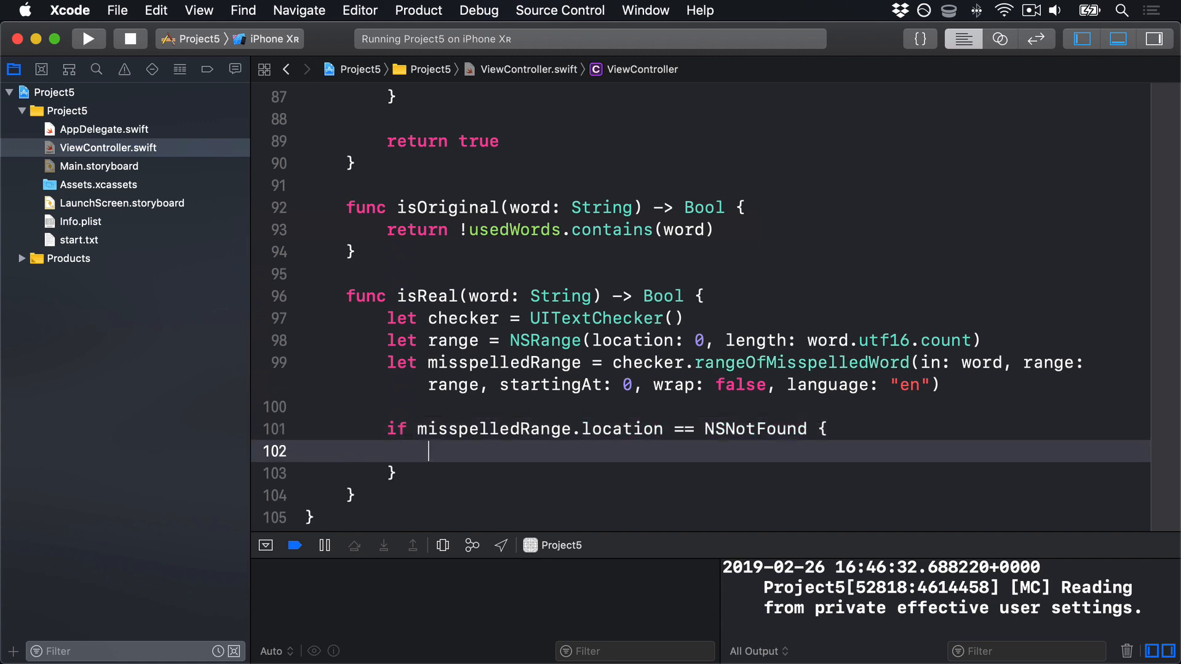
pyautogui.write('return true')
pyautogui.click(722, 473)
pyautogui.write(' else {')
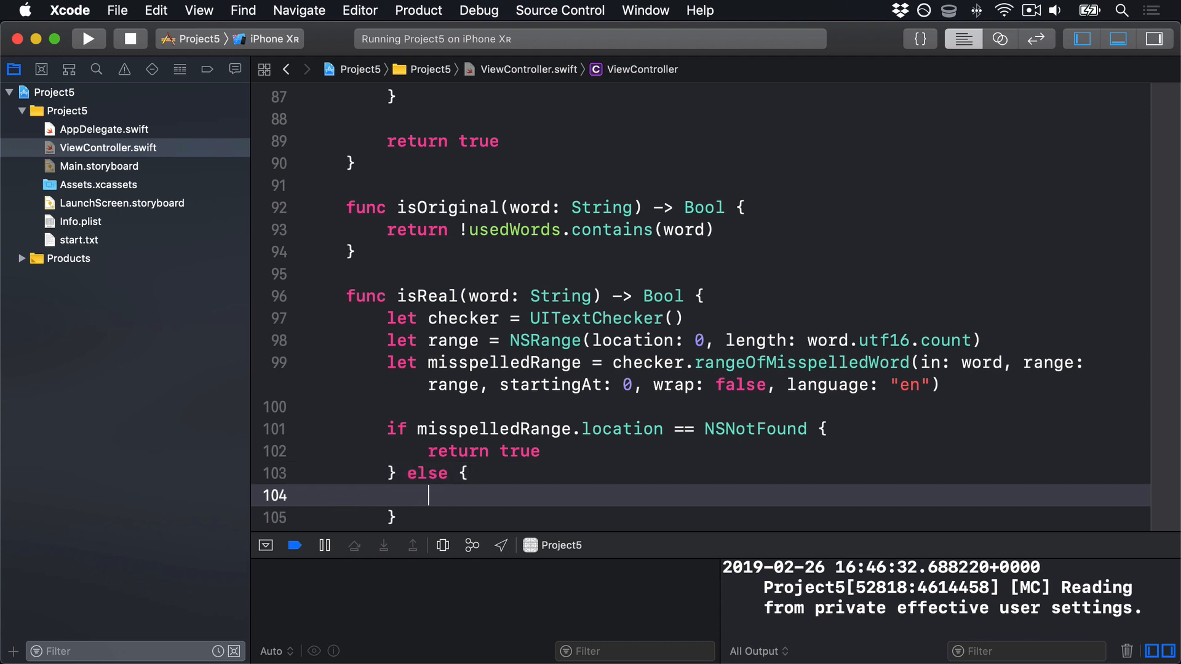
pyautogui.write('return false')
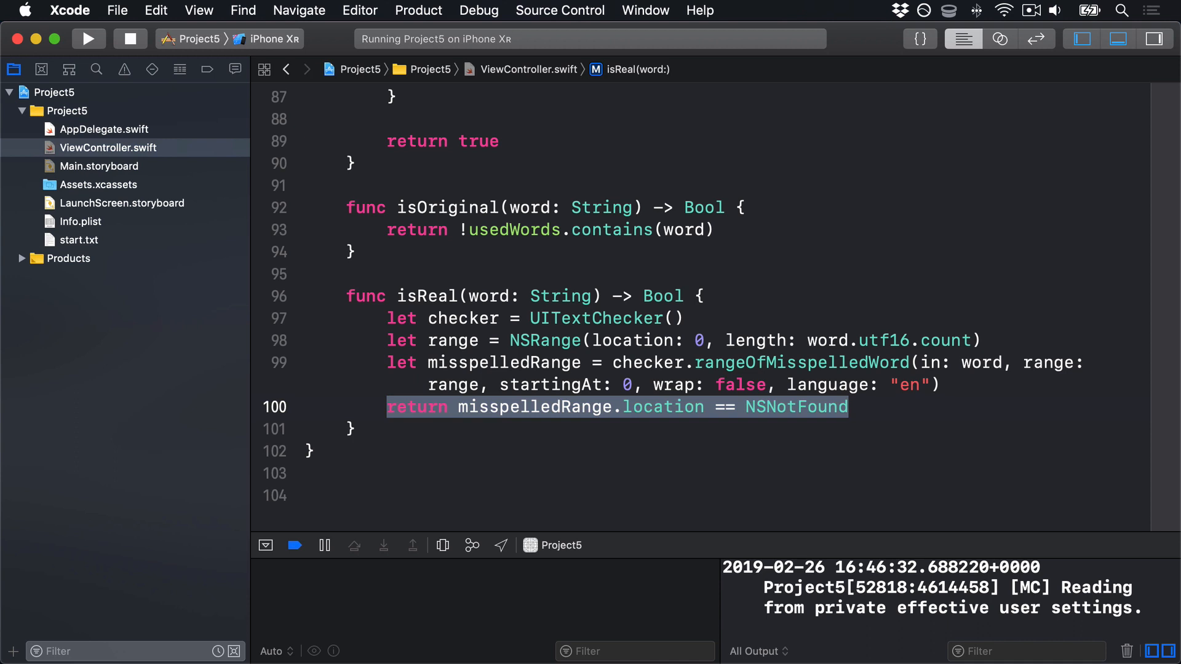
# Run Project5 on the iPhone XR simulator and bring the Simulator forward.
pyautogui.click(88, 38)
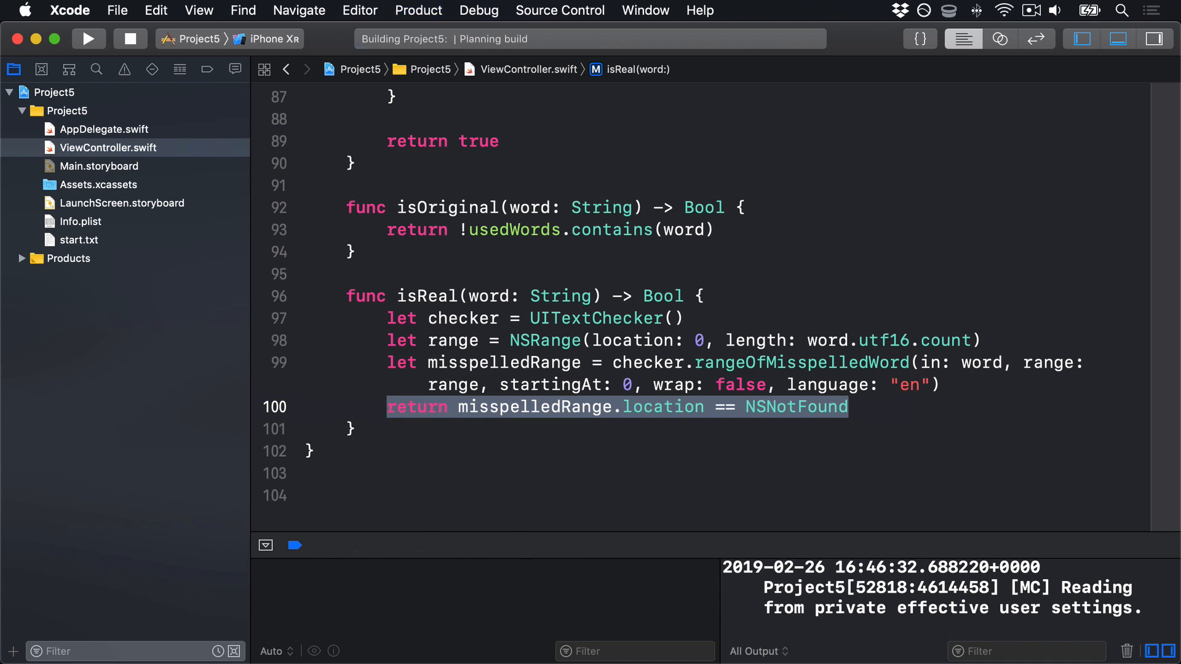
pyautogui.click(88, 38)
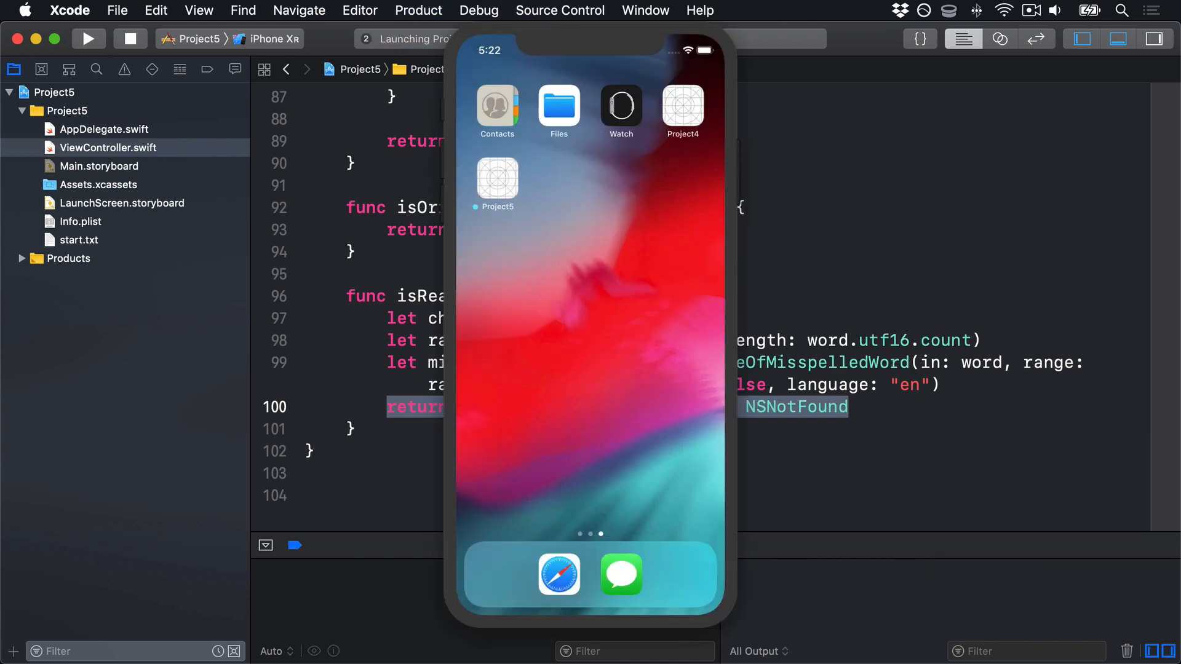
pyautogui.click(496, 175)
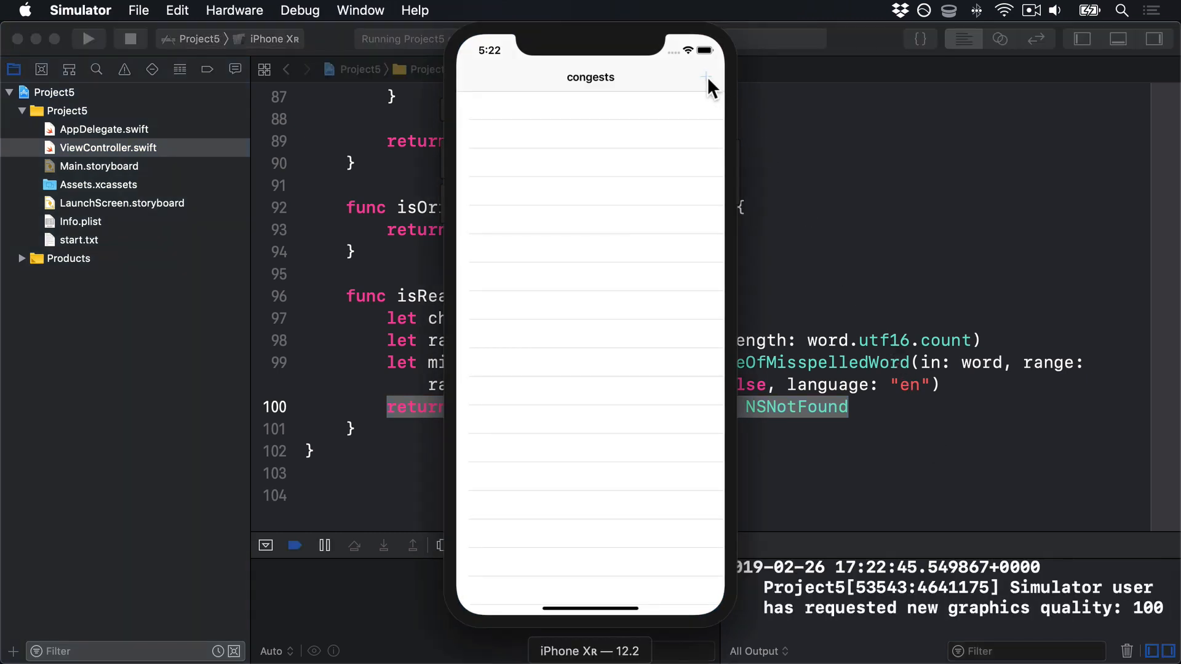
# Submit stone and gone as answers for congests.
pyautogui.click(706, 77)
pyautogui.write('stone')
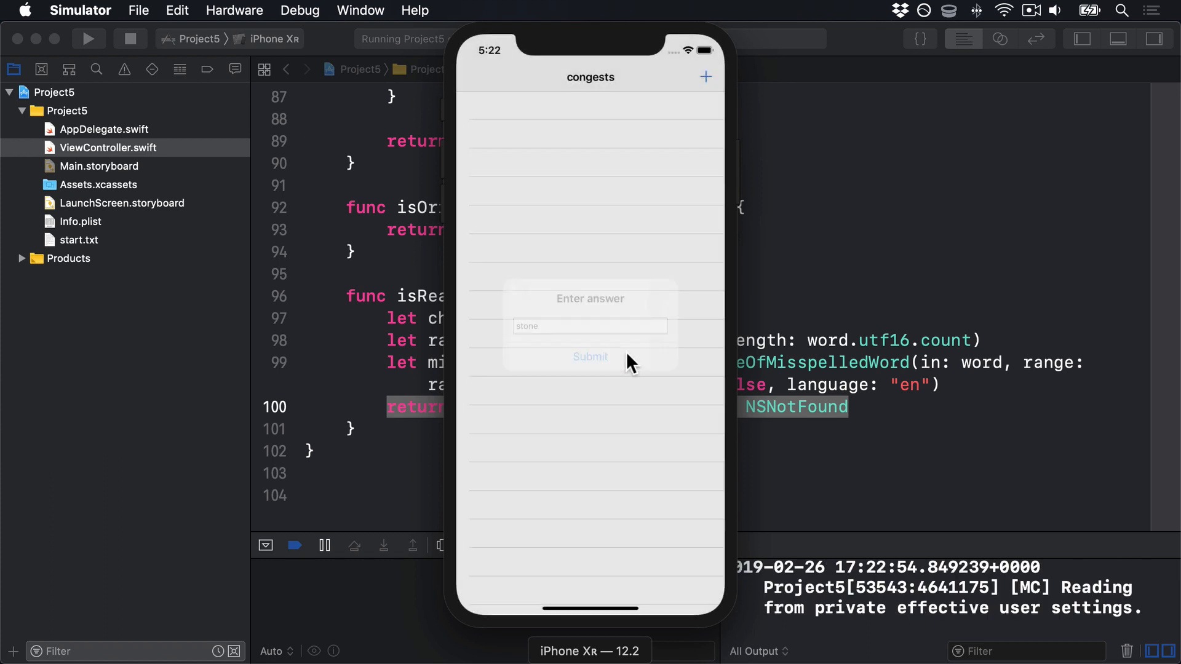
pyautogui.click(589, 356)
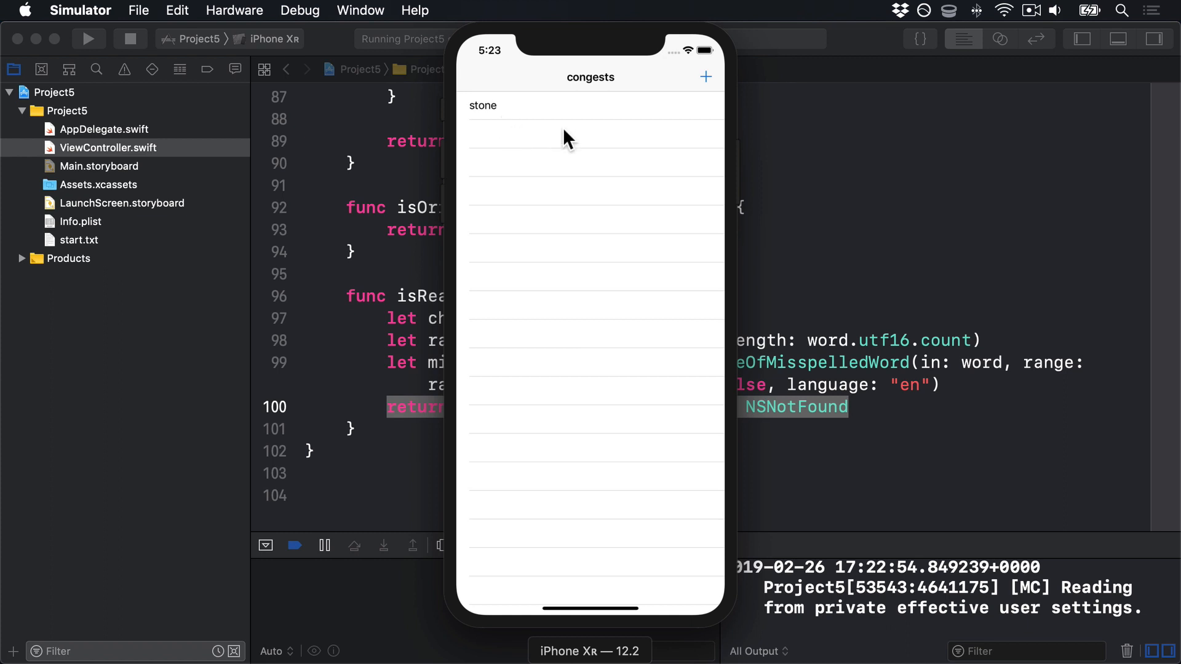
pyautogui.click(704, 76)
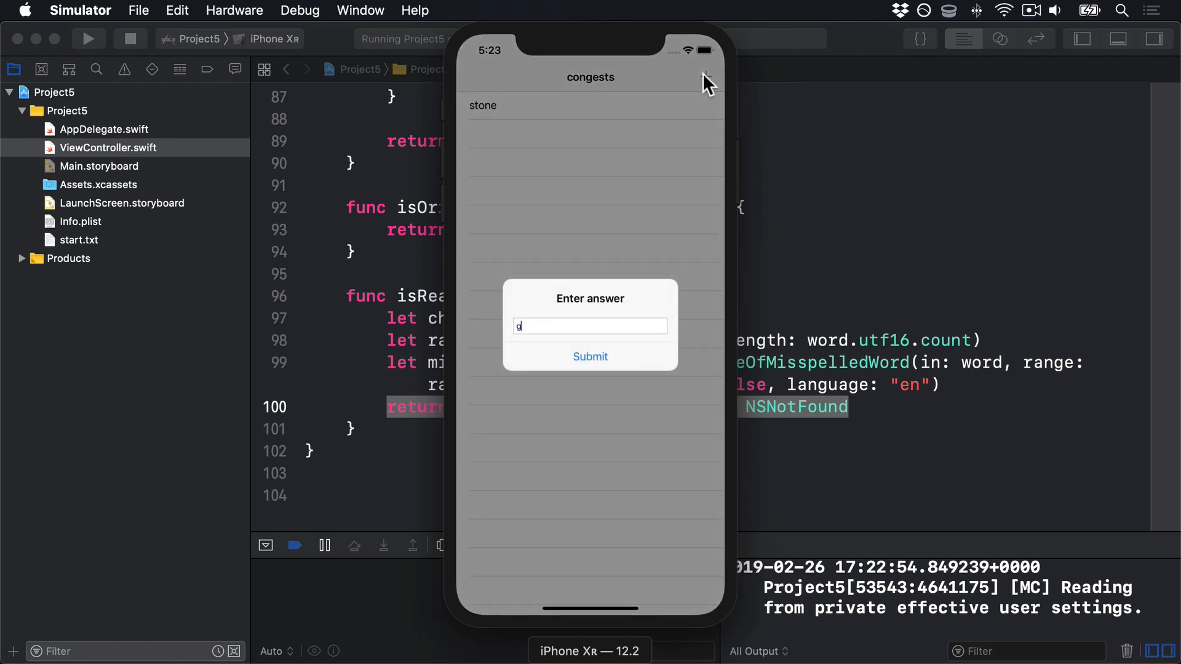
pyautogui.write('one')
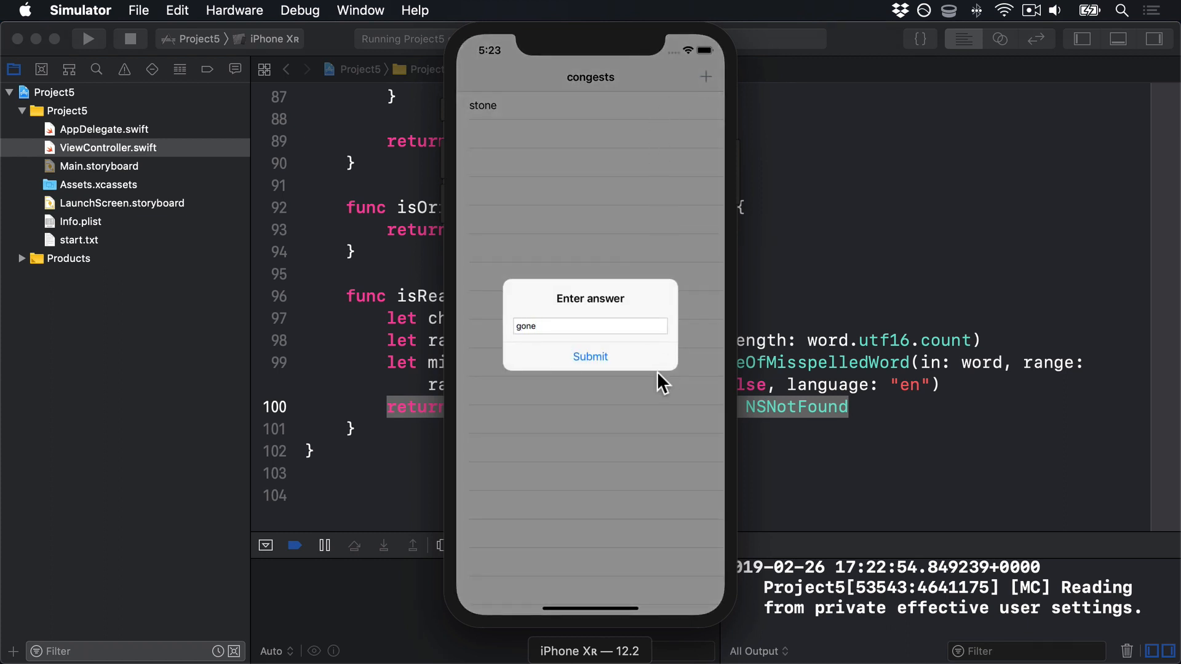
pyautogui.click(591, 357)
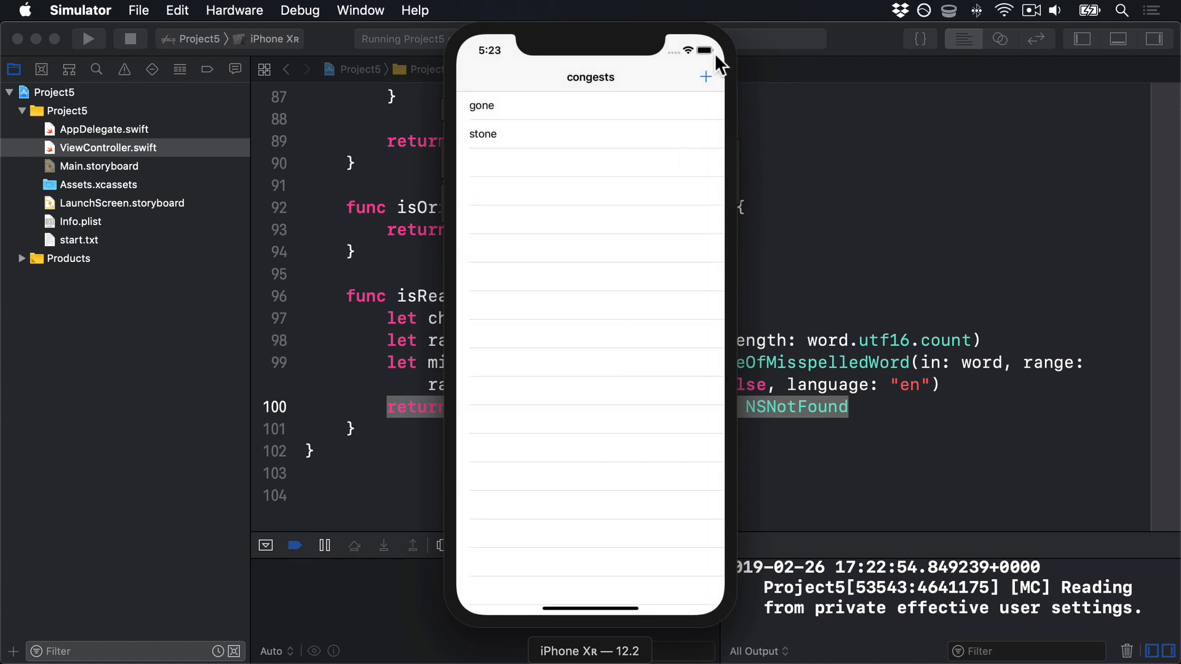
# Submit a nonsense guess that is rejected, then cones which is accepted.
pyautogui.click(704, 76)
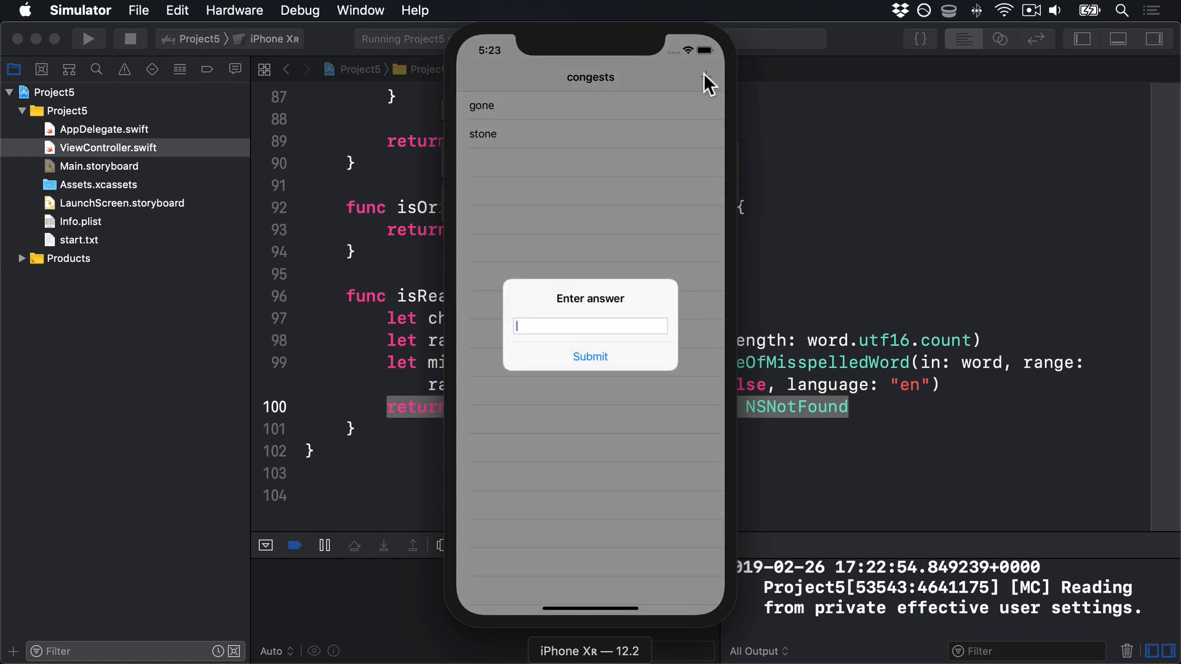
pyautogui.write('gghty')
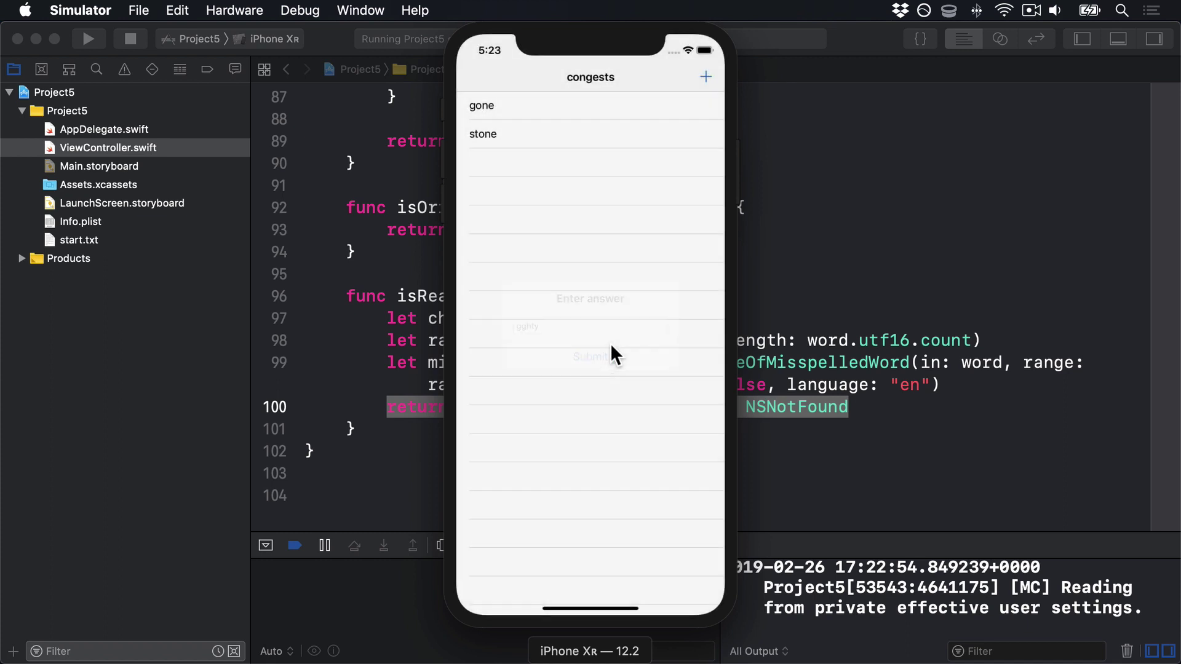
pyautogui.click(590, 355)
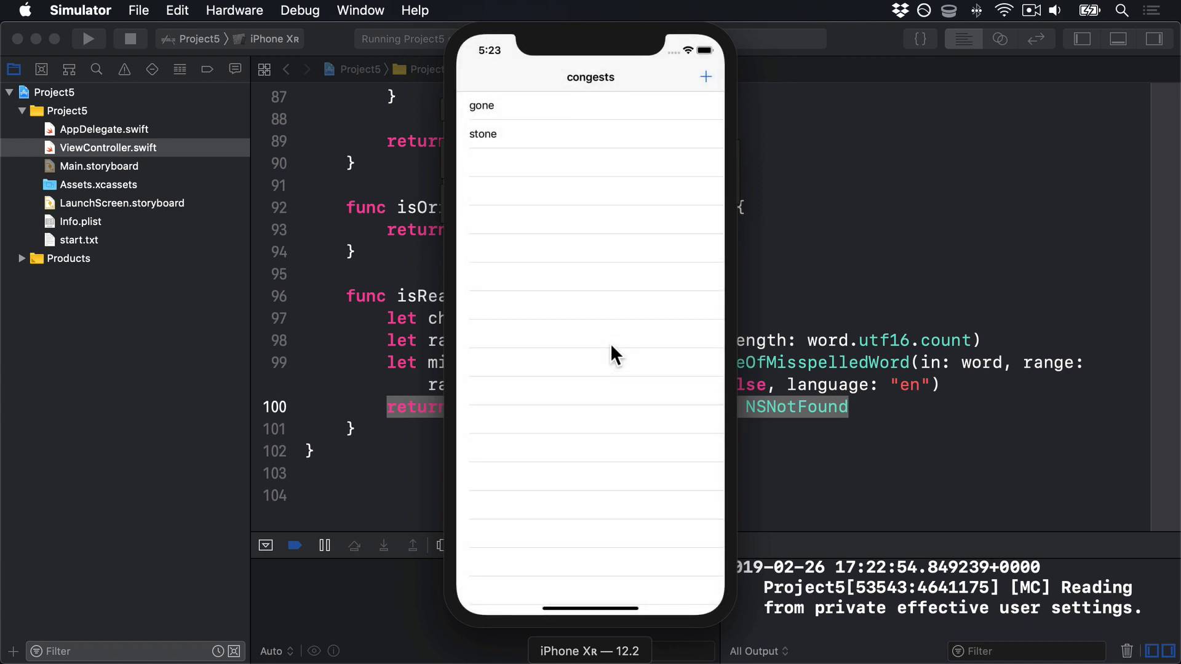
pyautogui.click(705, 77)
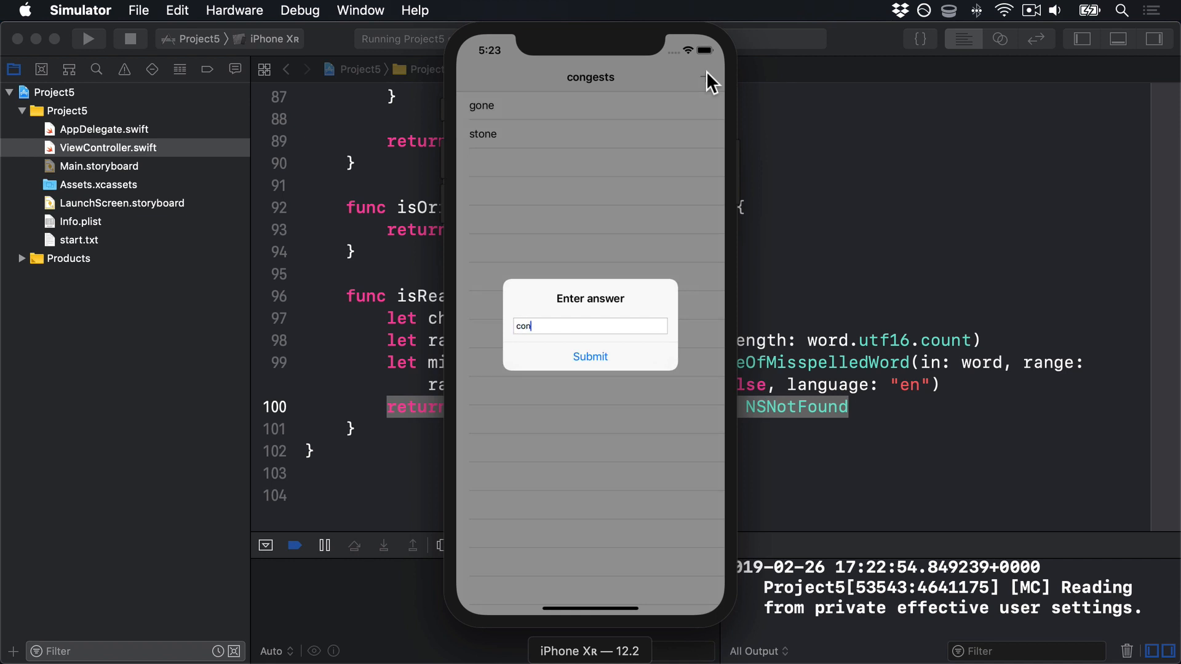
pyautogui.write('es')
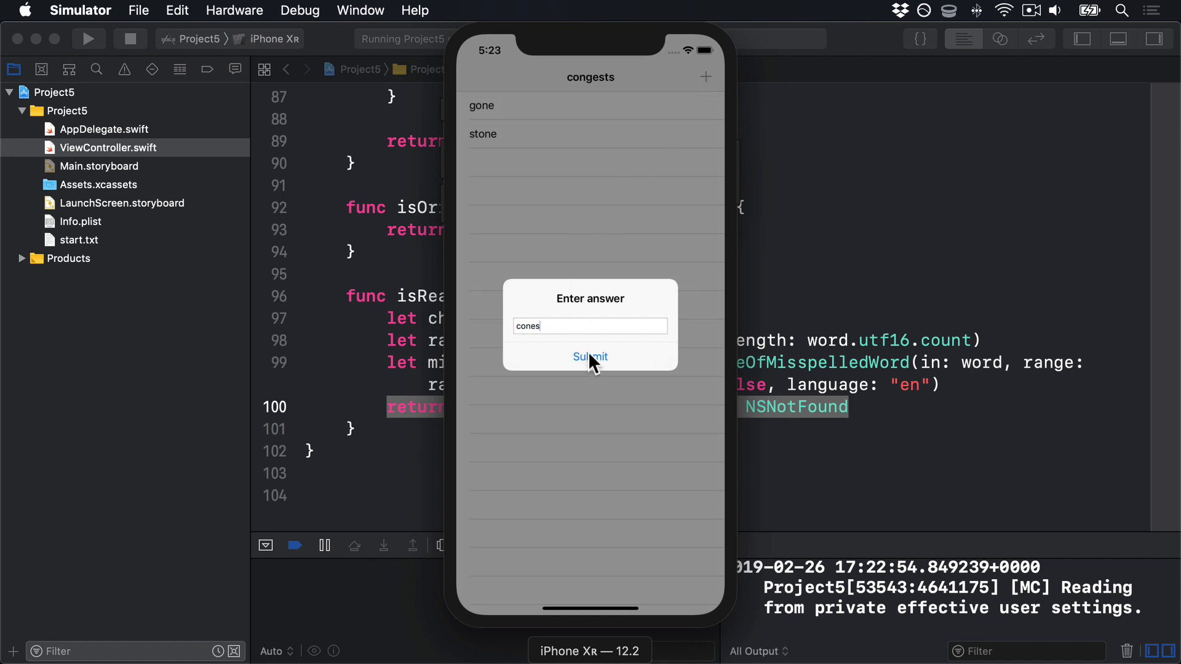
pyautogui.click(589, 357)
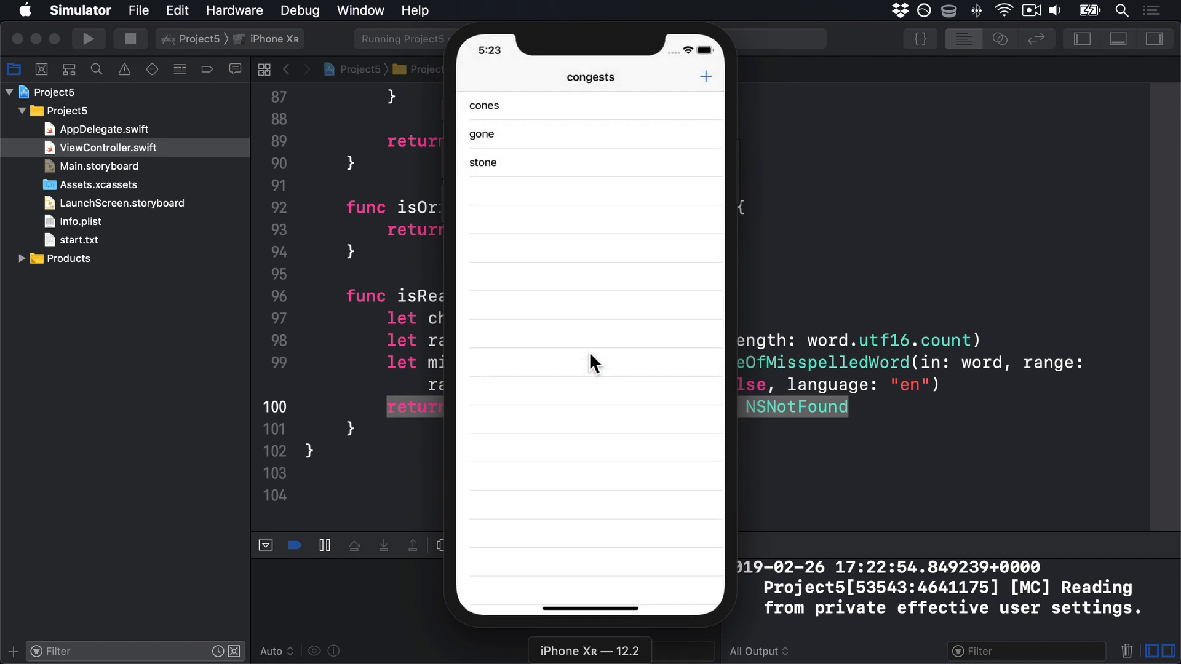
pyautogui.moveTo(607, 82)
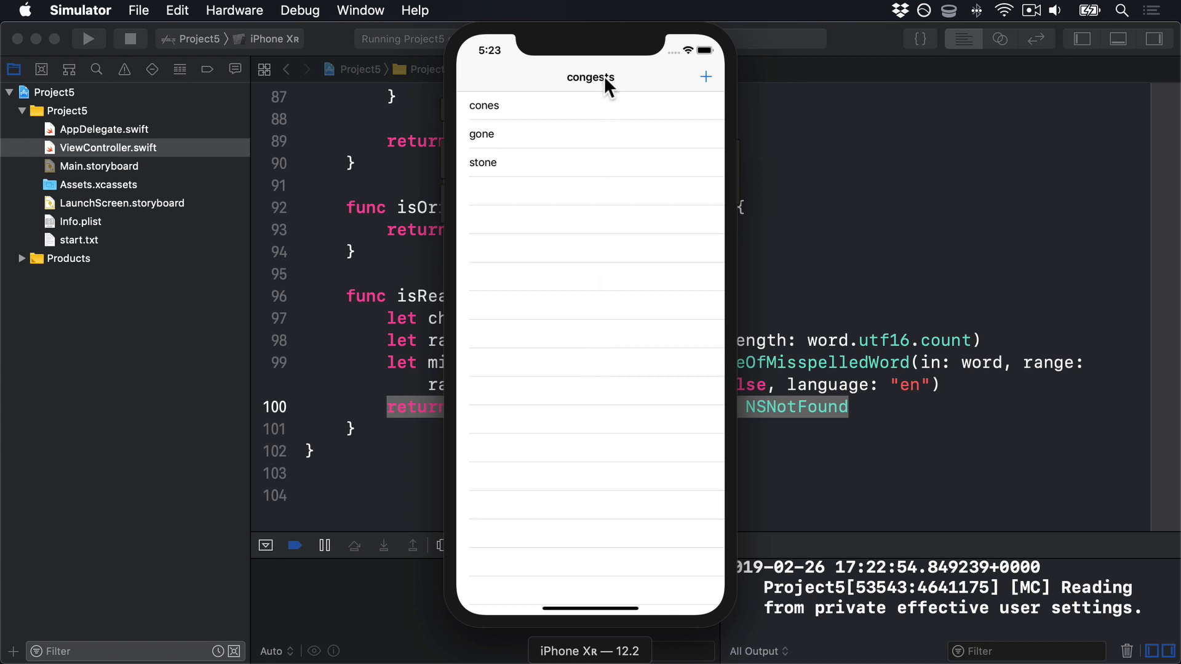
pyautogui.moveTo(603, 86)
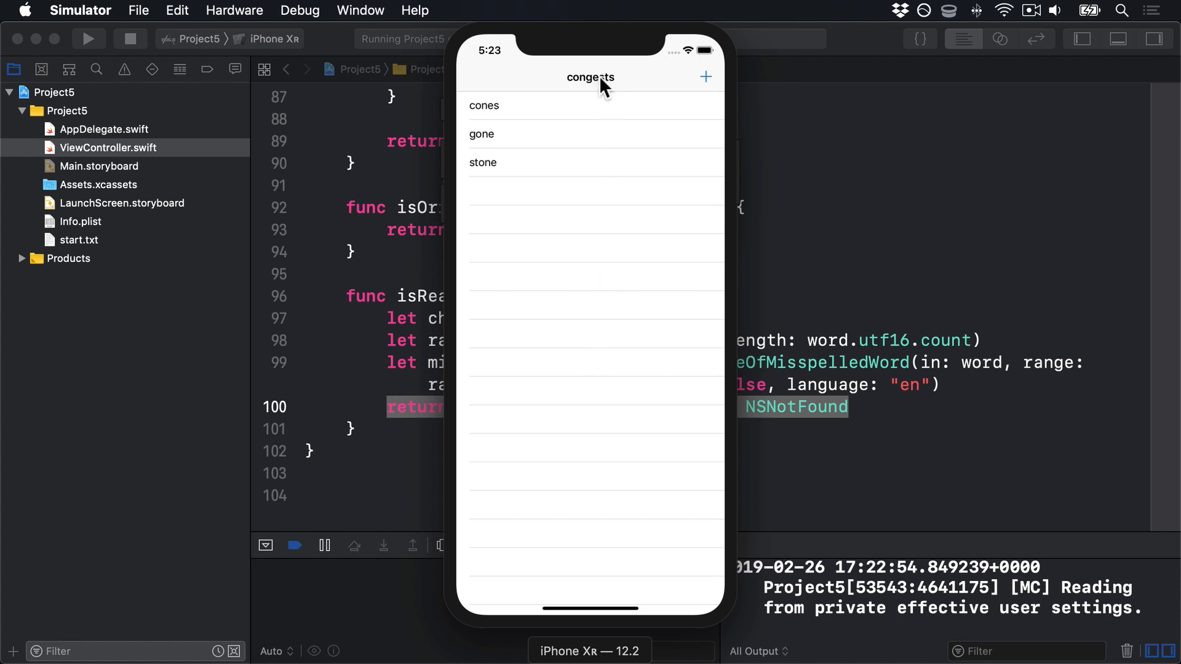
pyautogui.moveTo(618, 94)
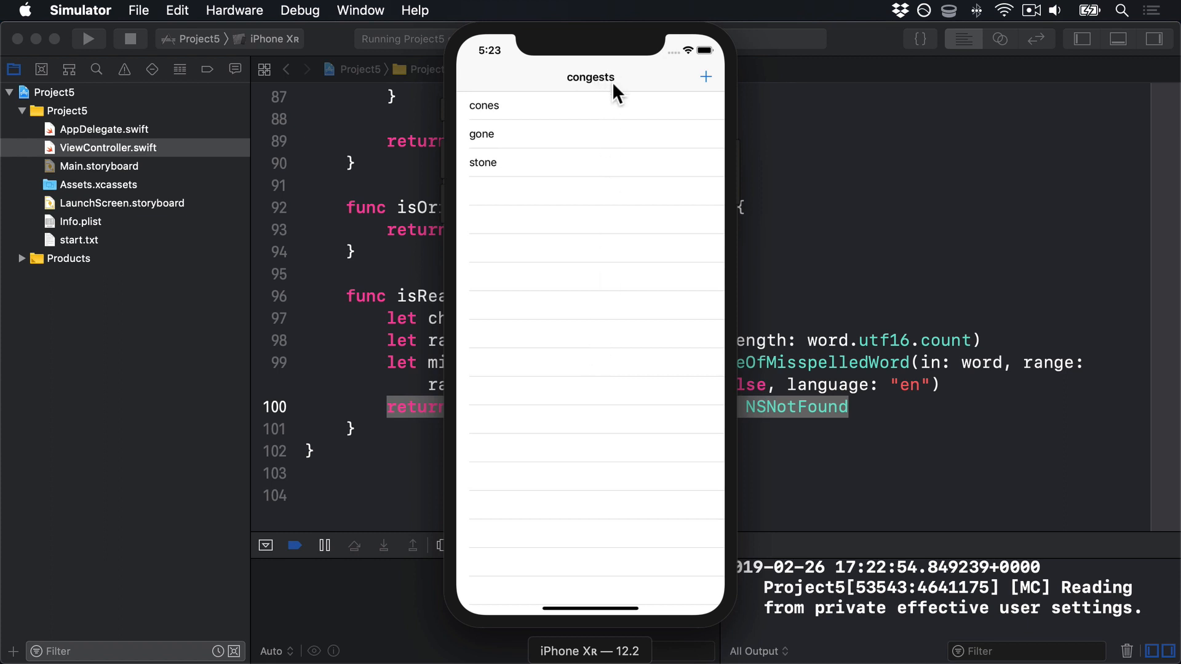
# Submit test and confirm it stays out of the list.
pyautogui.click(705, 77)
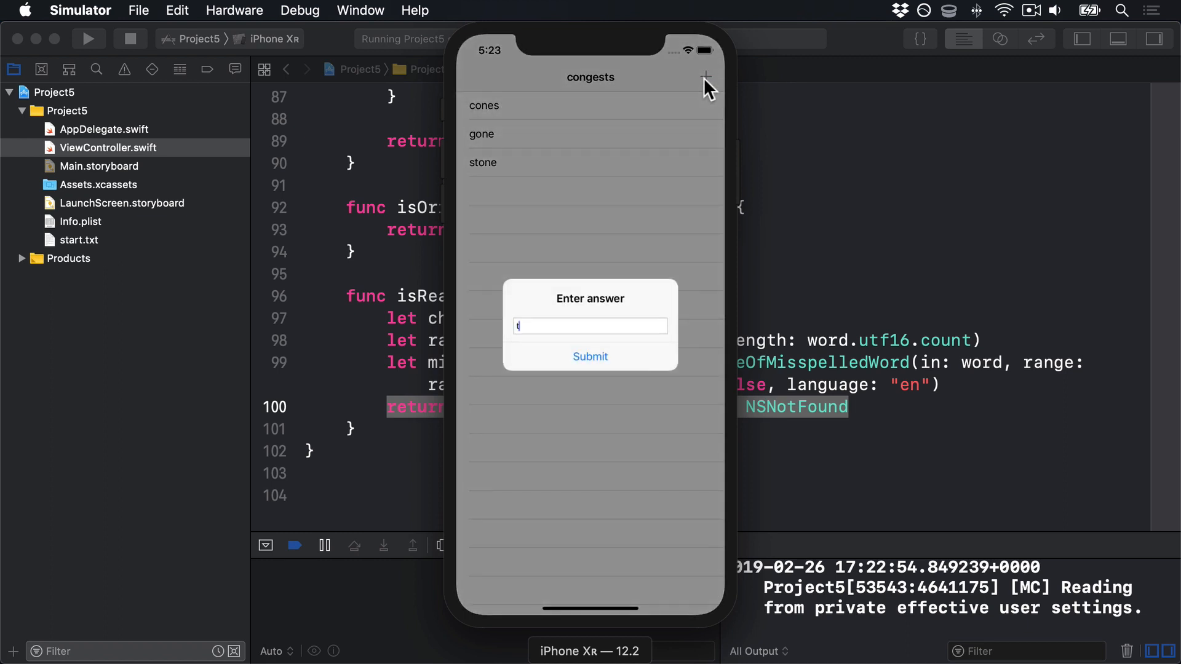
pyautogui.write('est')
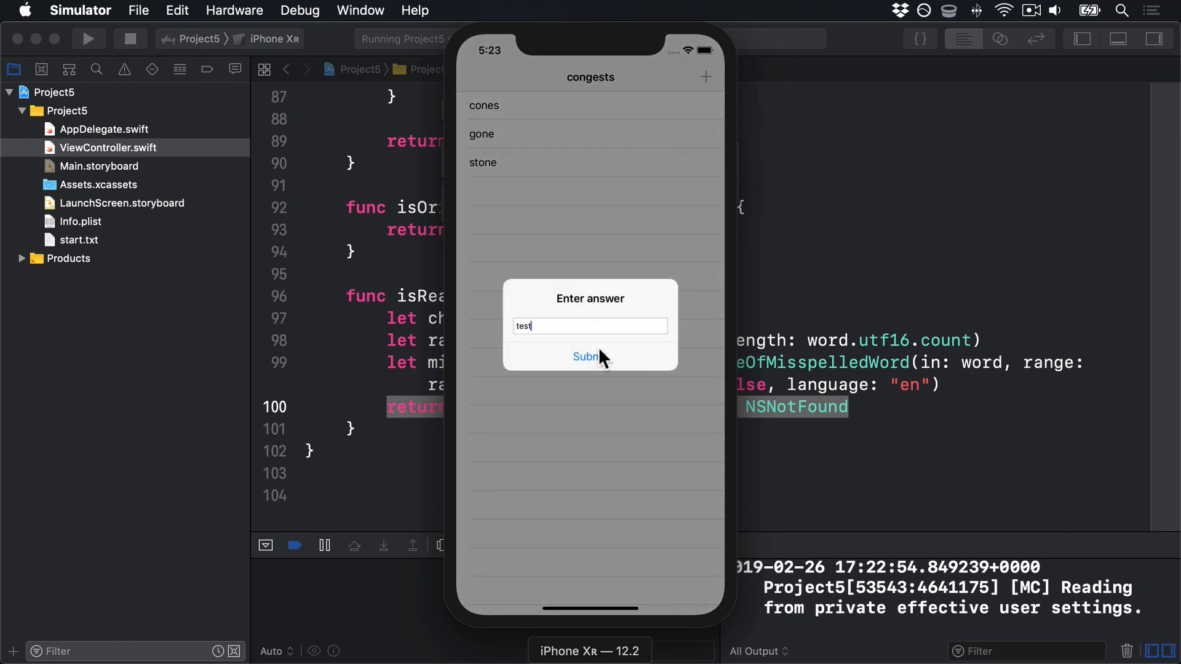
pyautogui.click(585, 357)
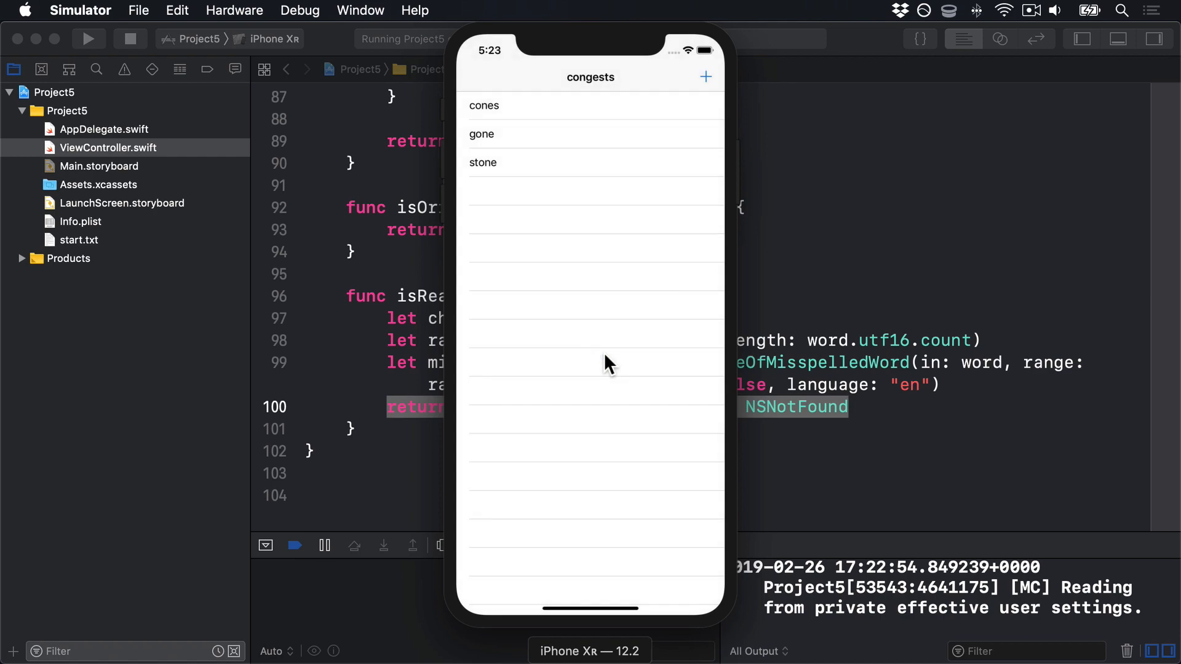